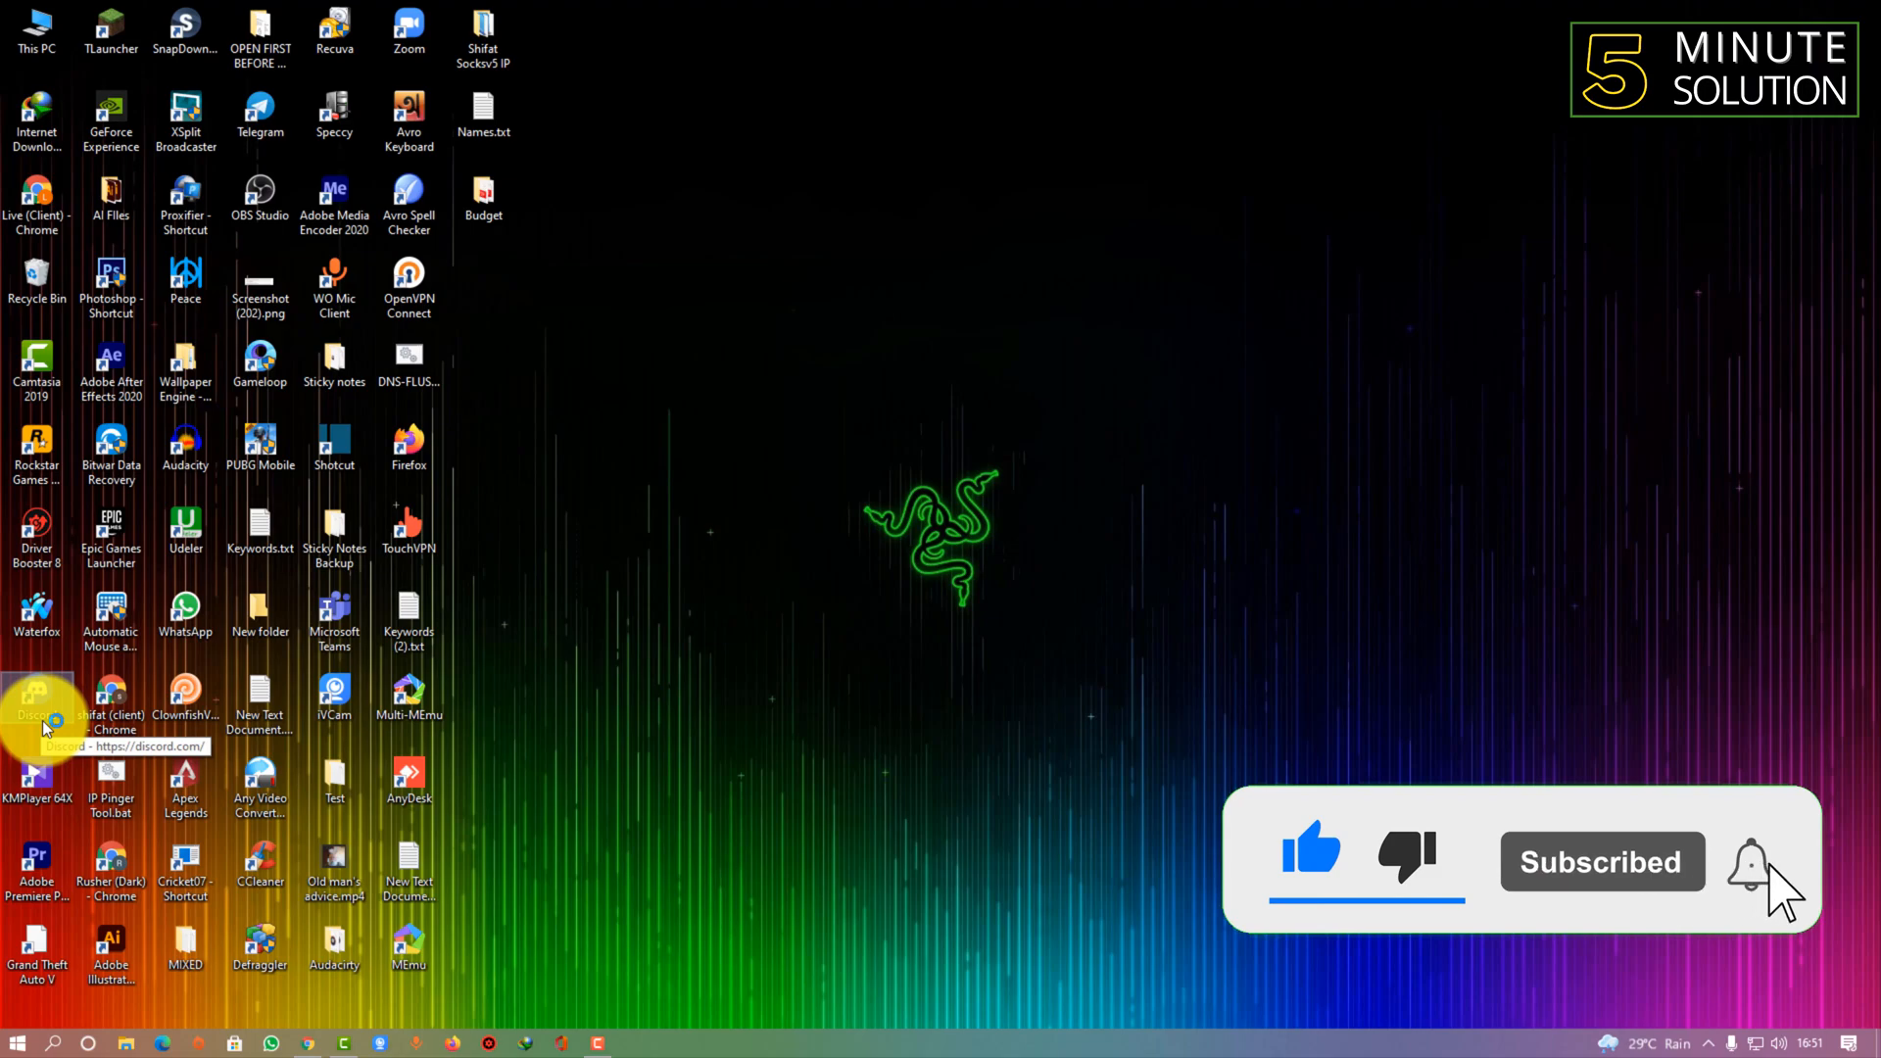
Step: Launch Discord from its desktop shortcut
{"action": "double_click", "coordinate": [37, 701]}
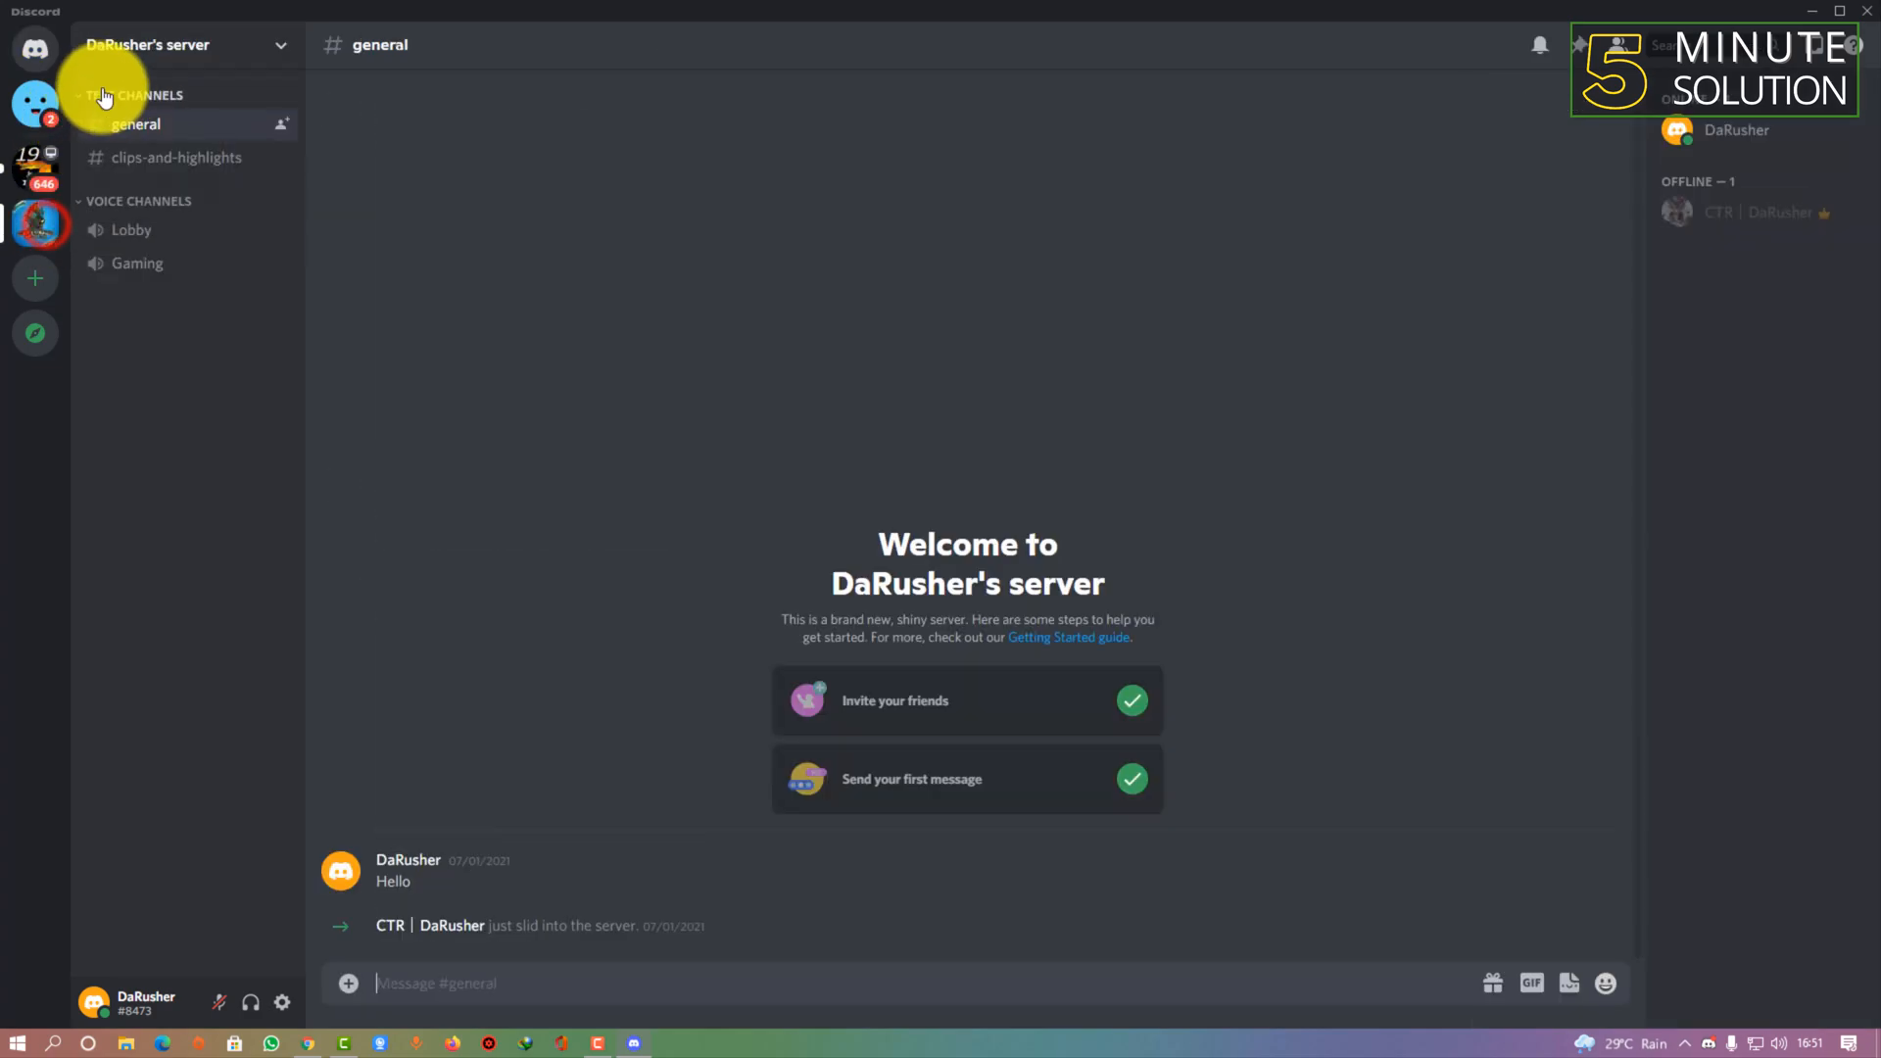
{"action": "left_click", "coordinate": [35, 48]}
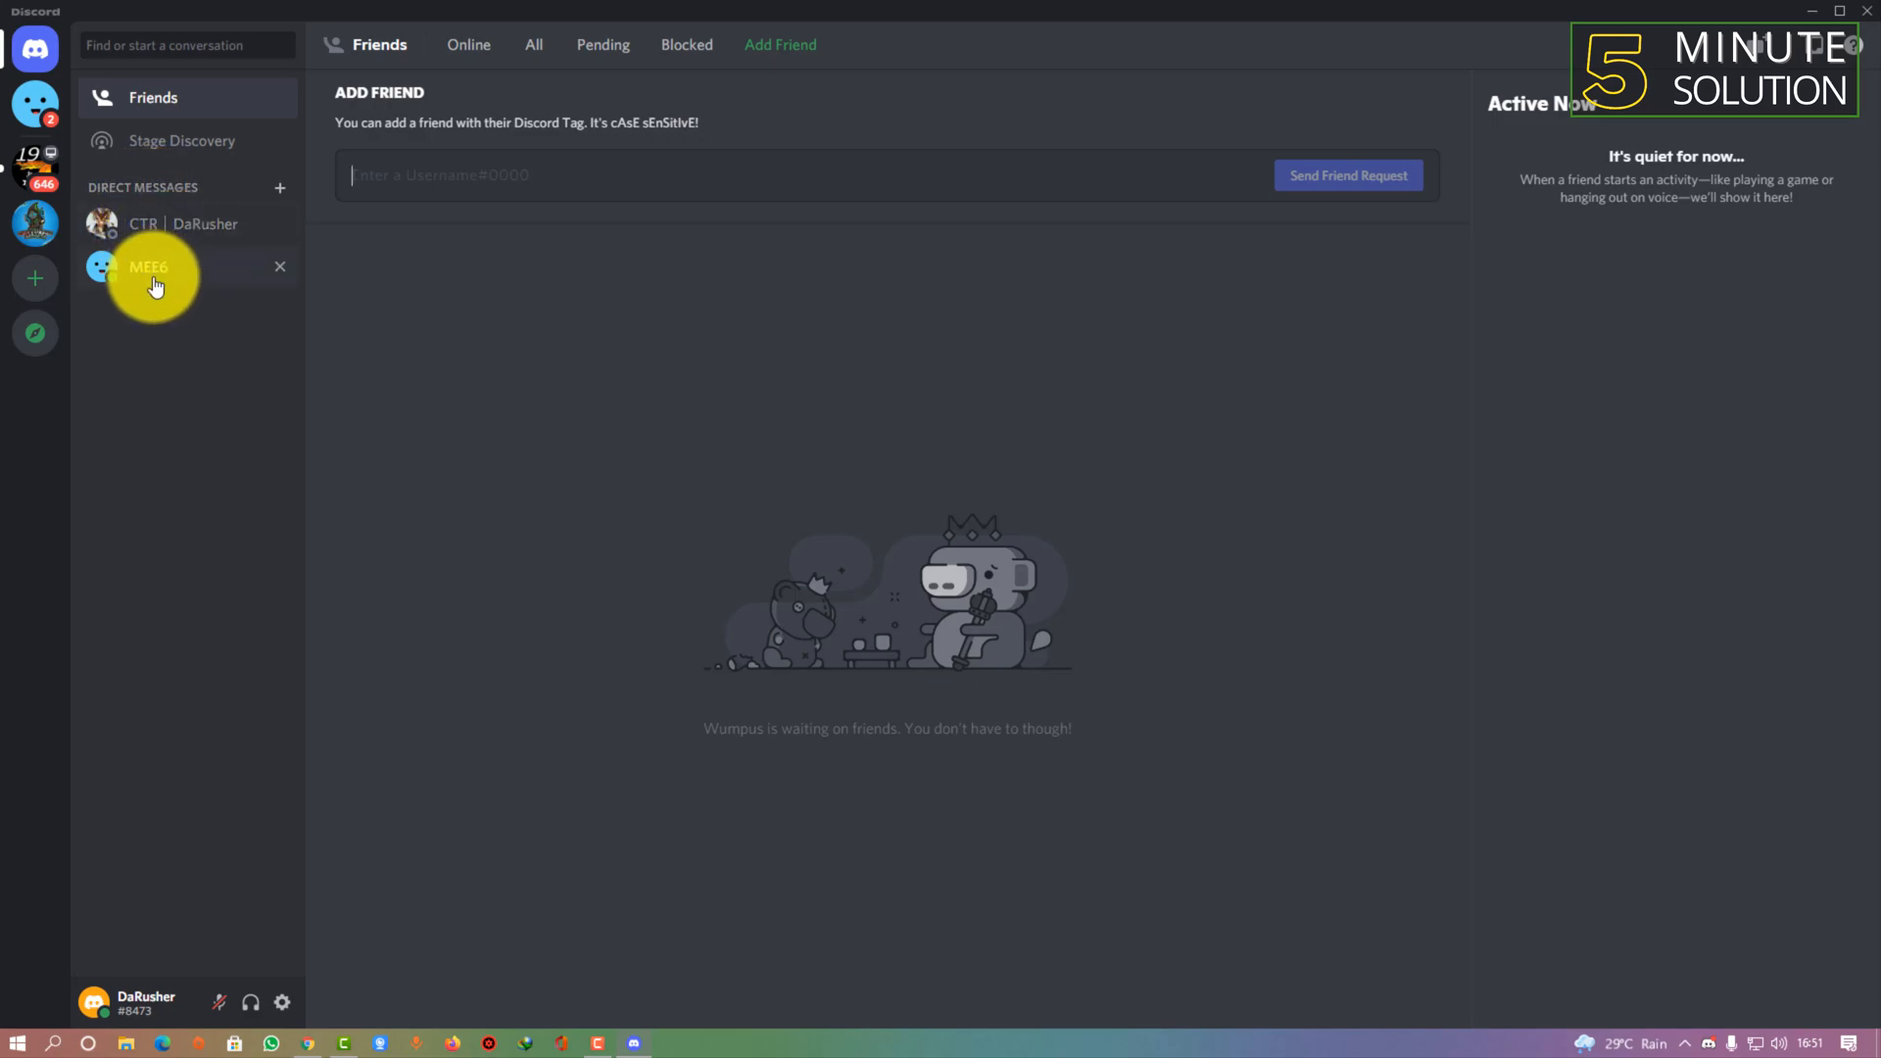
{"action": "left_click", "coordinate": [148, 267]}
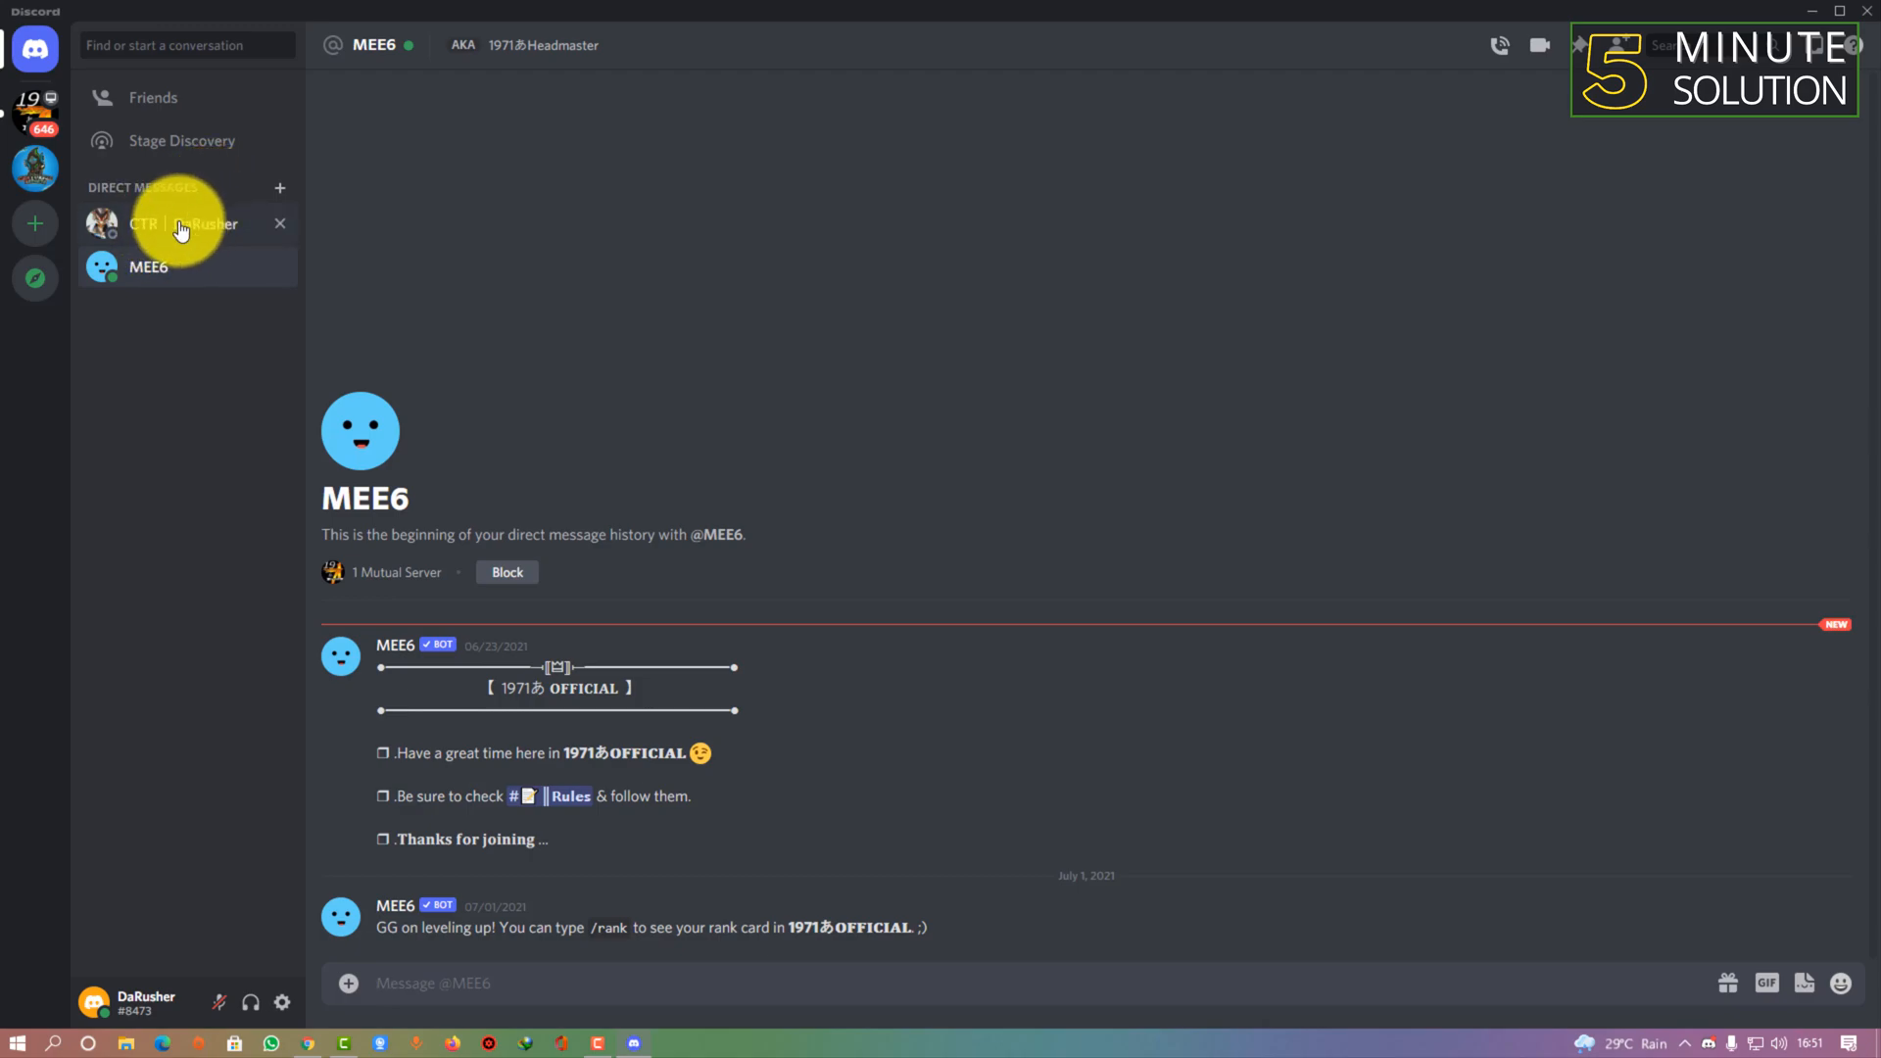
{"action": "left_click", "coordinate": [156, 225]}
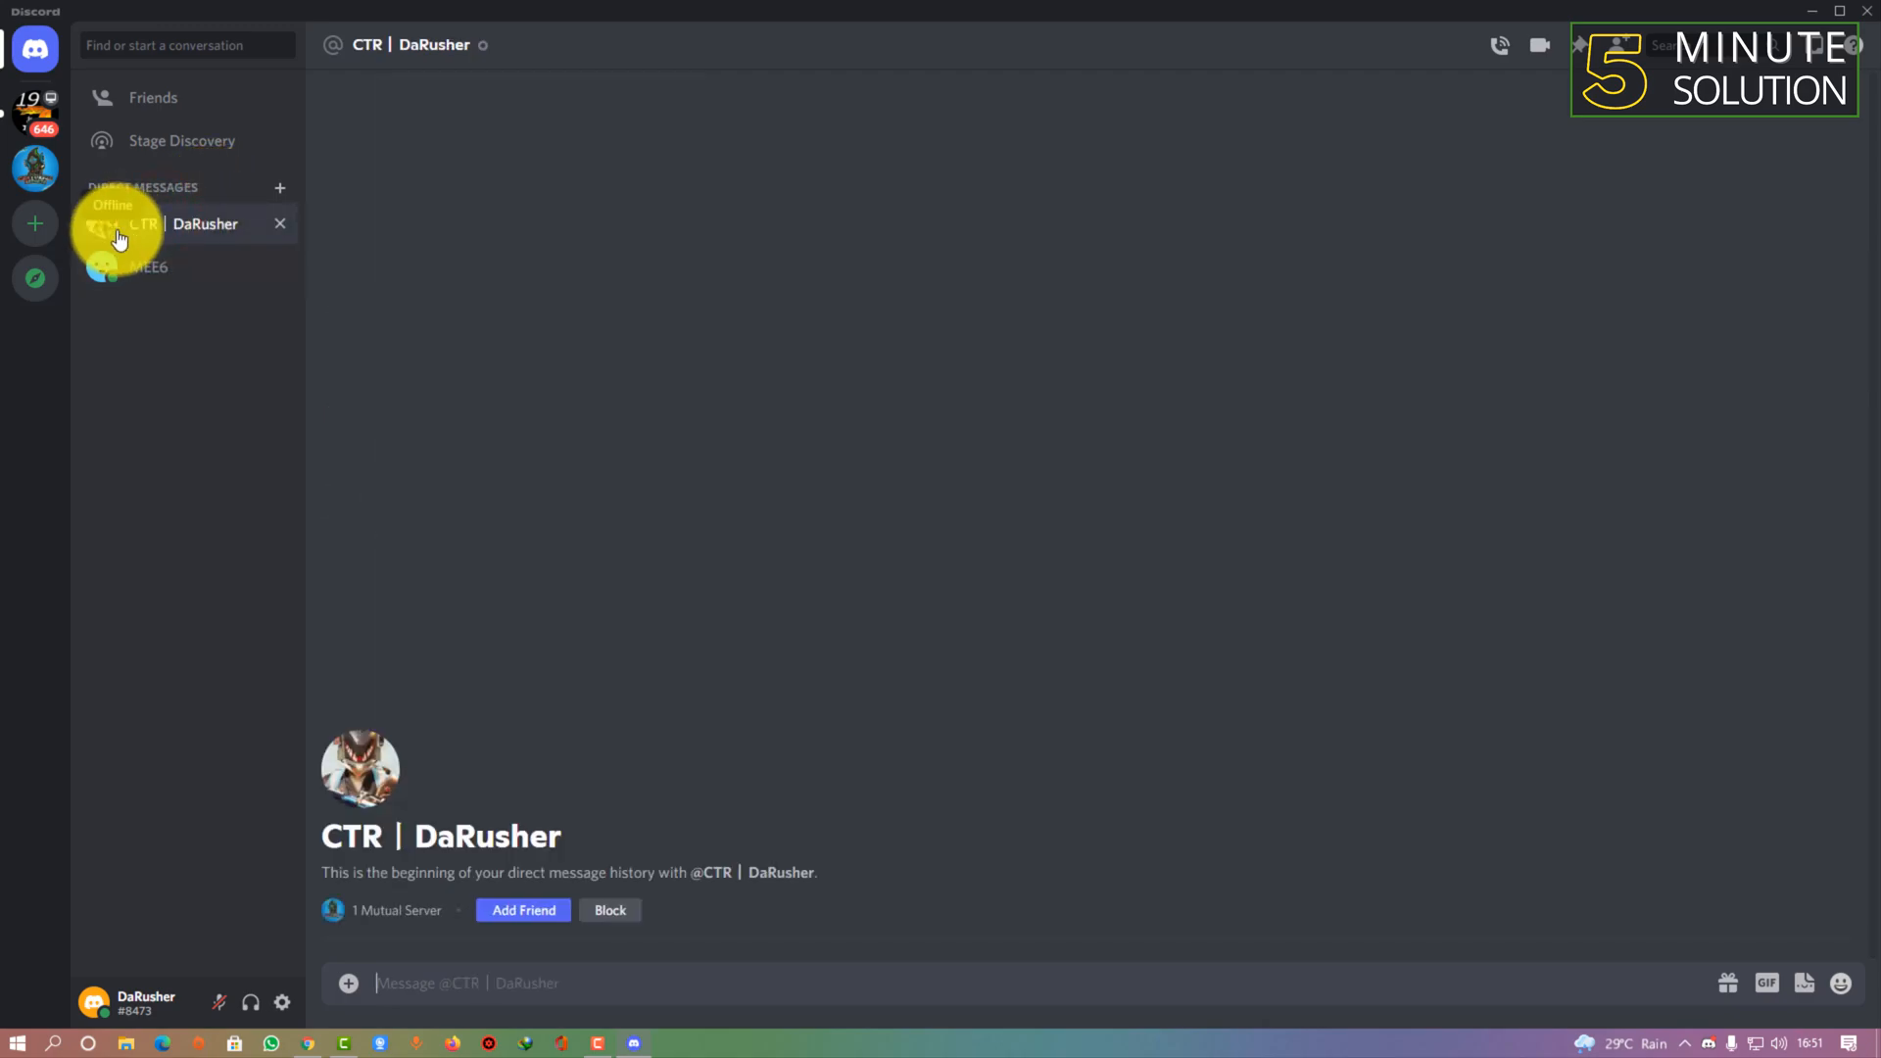
{"action": "mouse_move", "coordinate": [215, 162]}
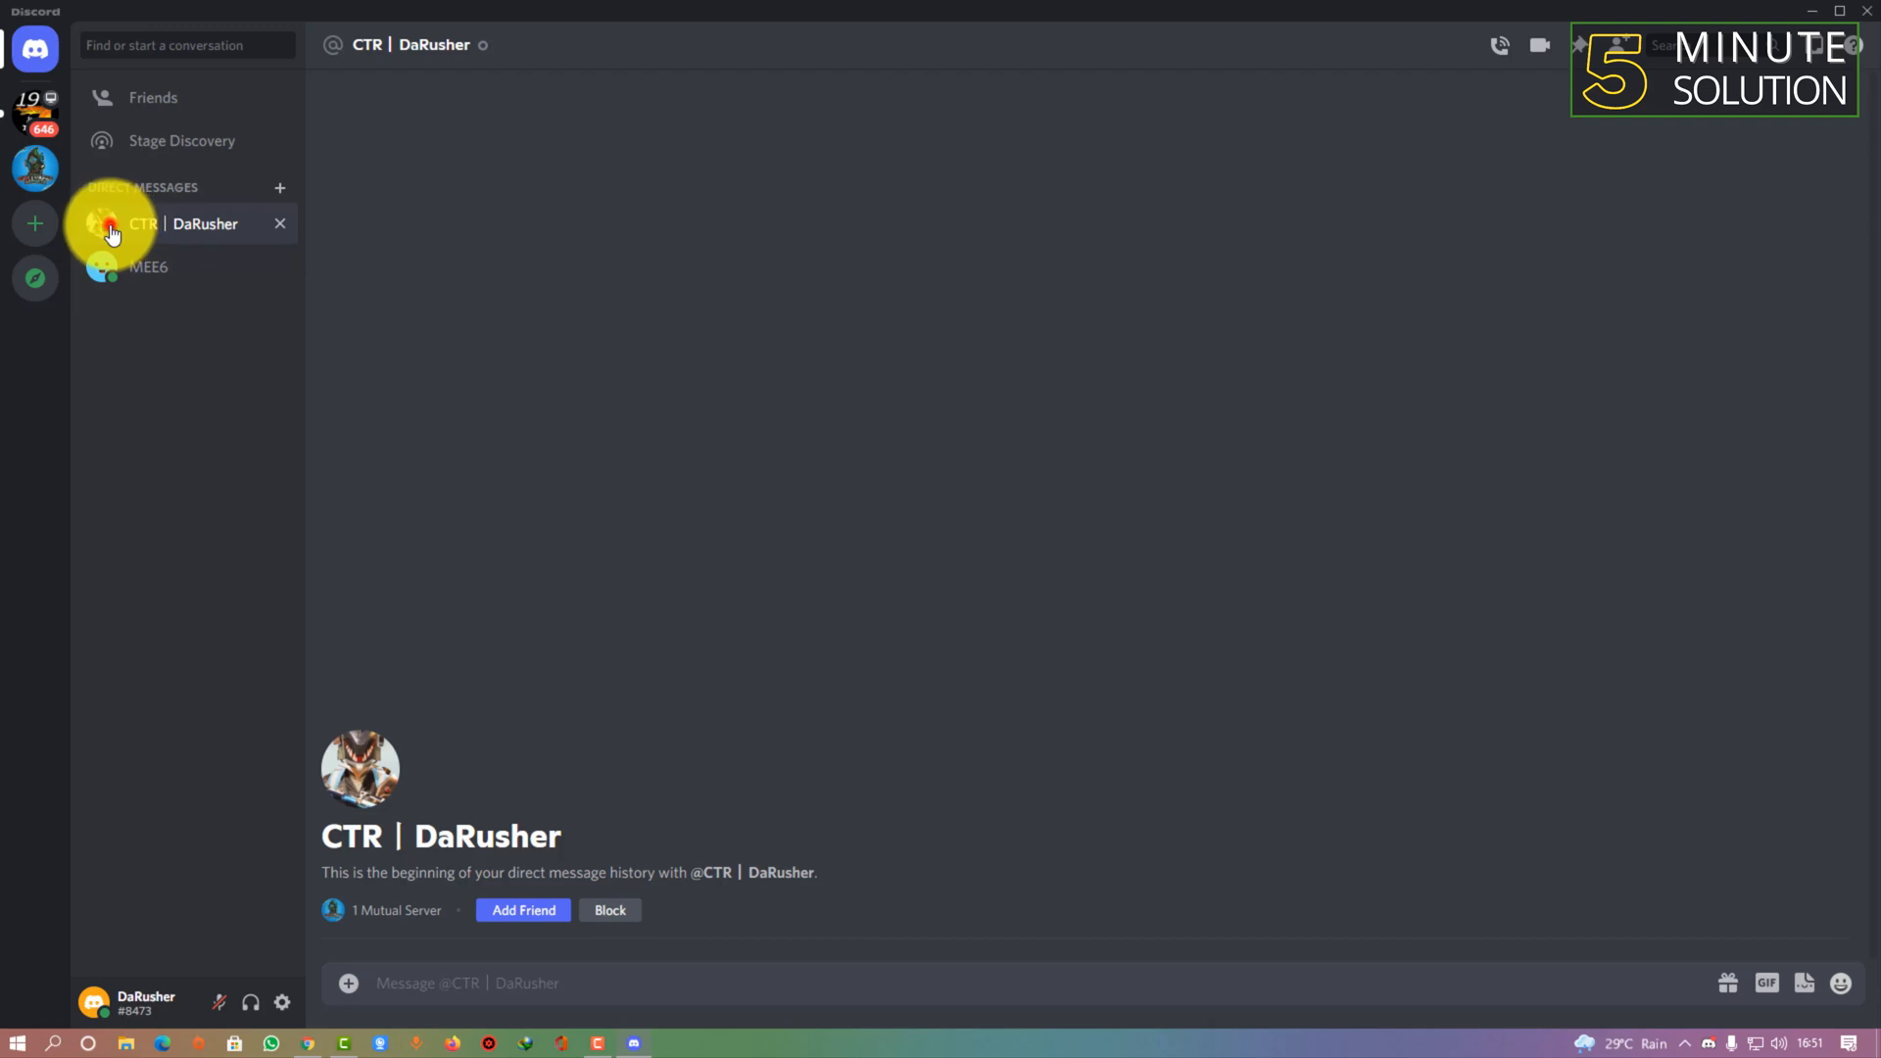
{"action": "right_click", "coordinate": [155, 223]}
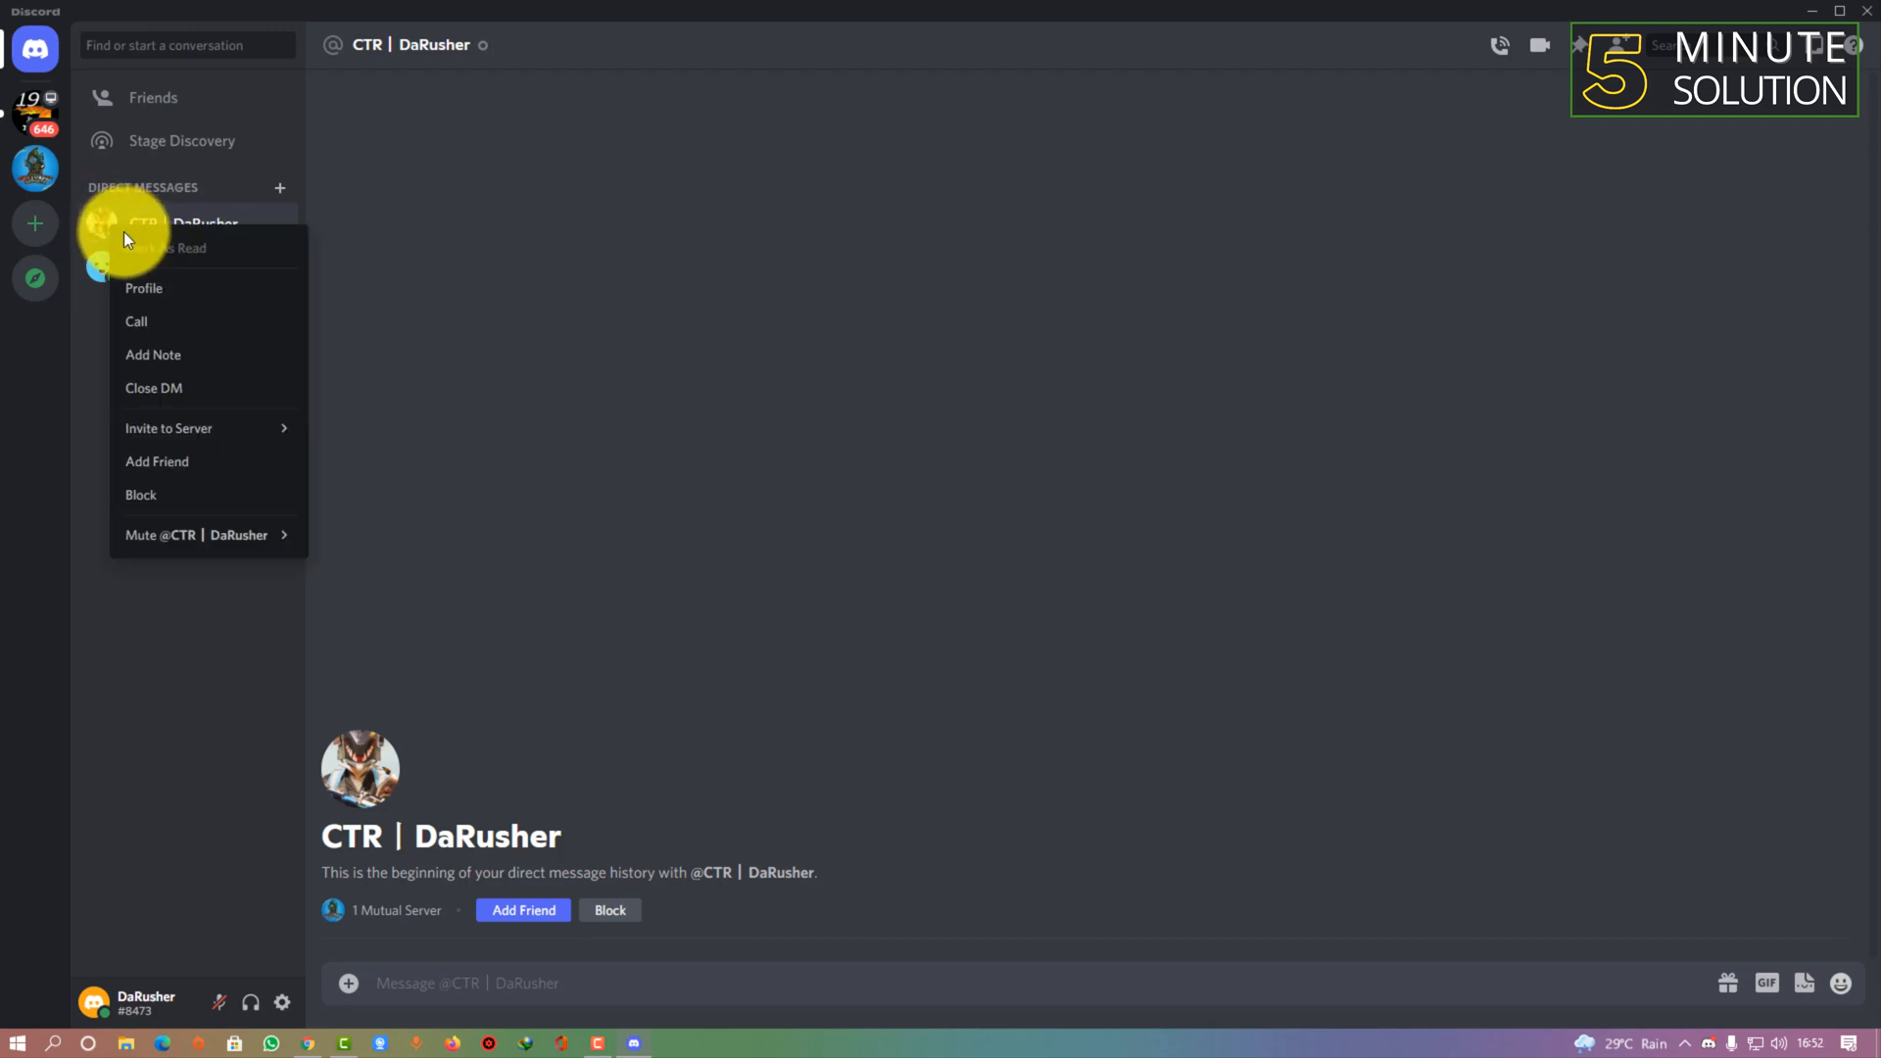
{"action": "mouse_move", "coordinate": [144, 288]}
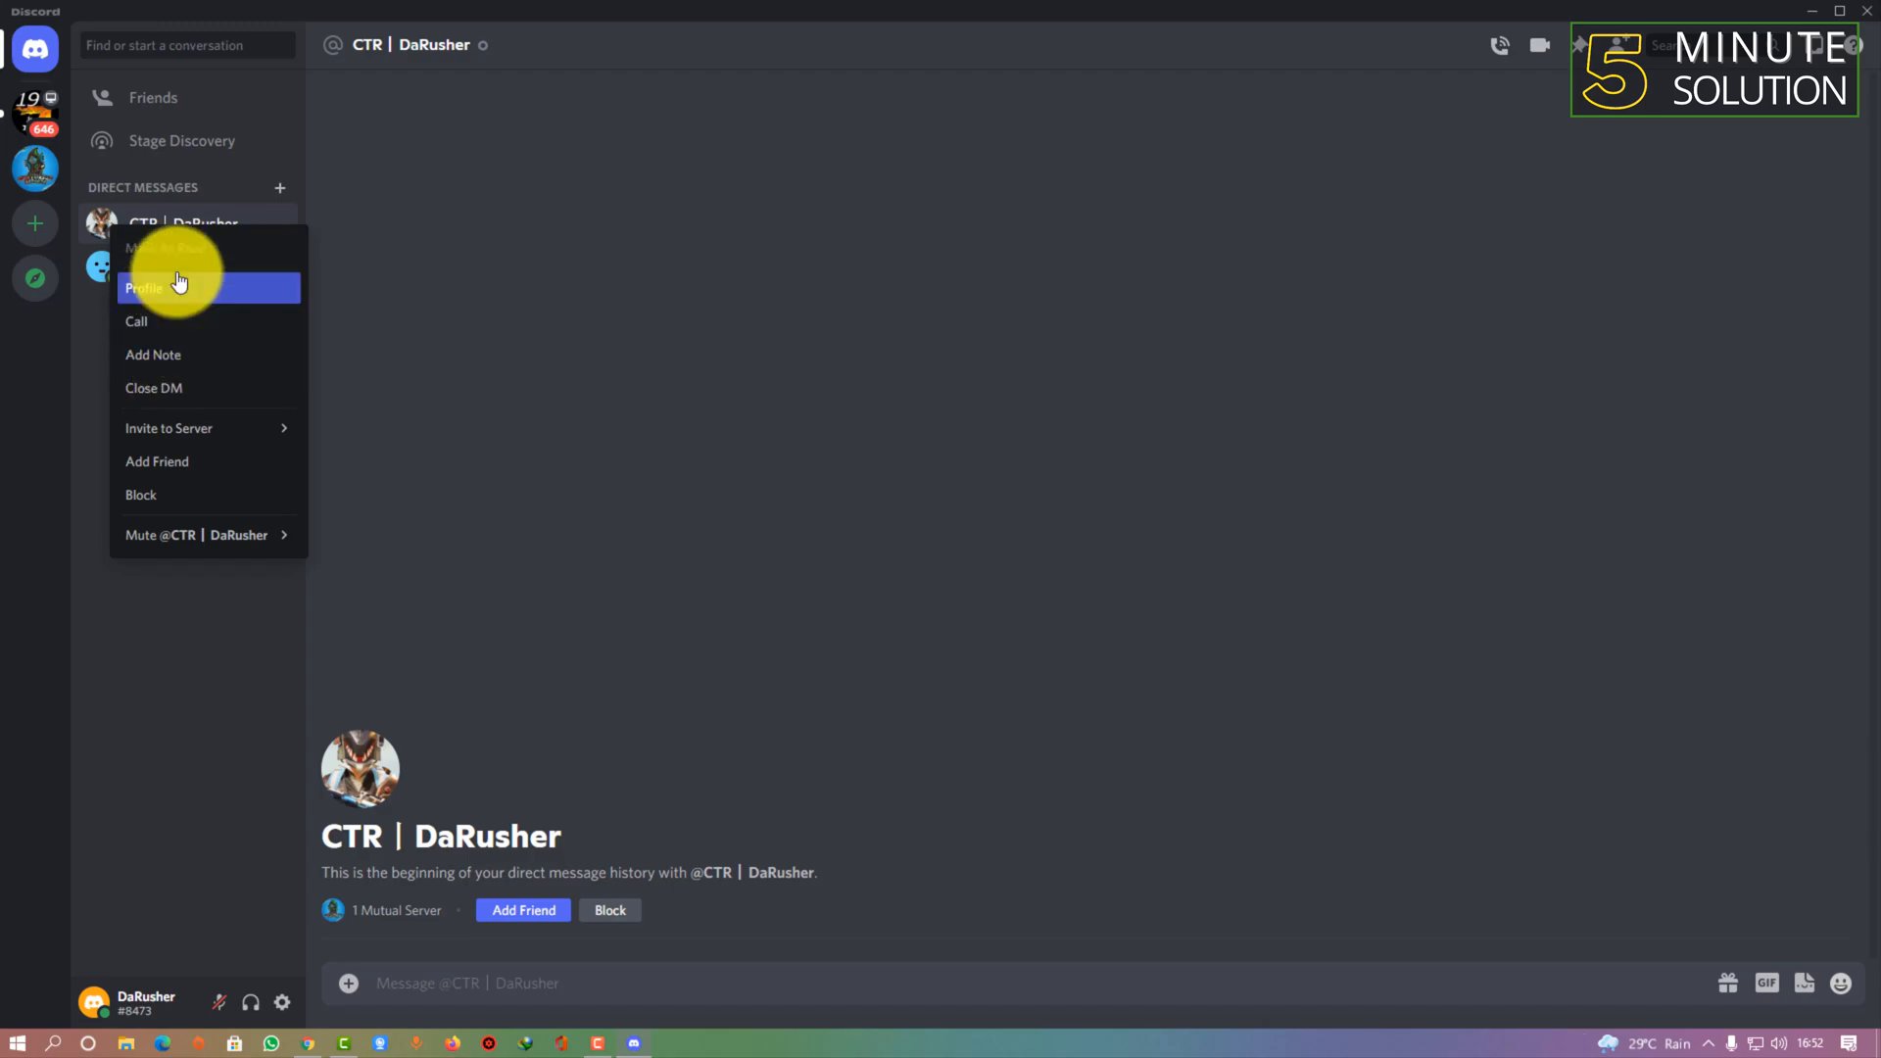
{"action": "left_click", "coordinate": [143, 288]}
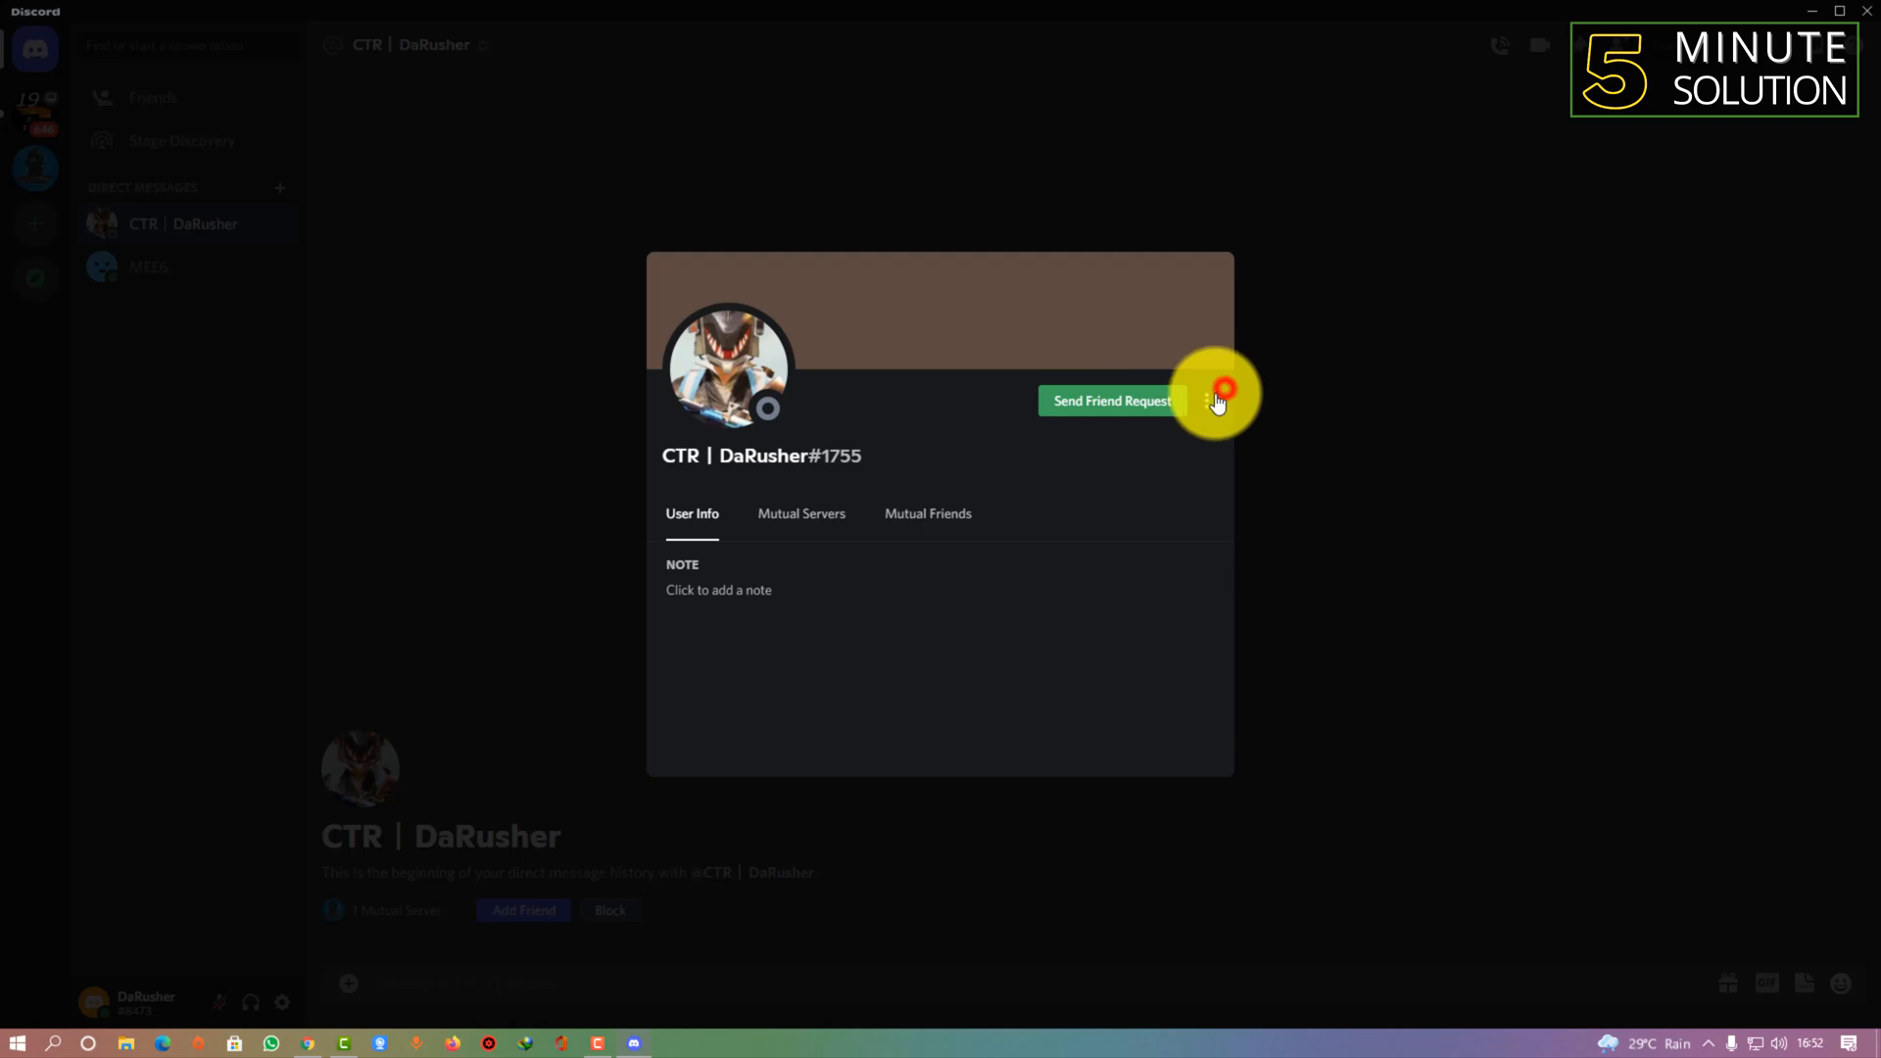
{"action": "left_click", "coordinate": [1212, 400]}
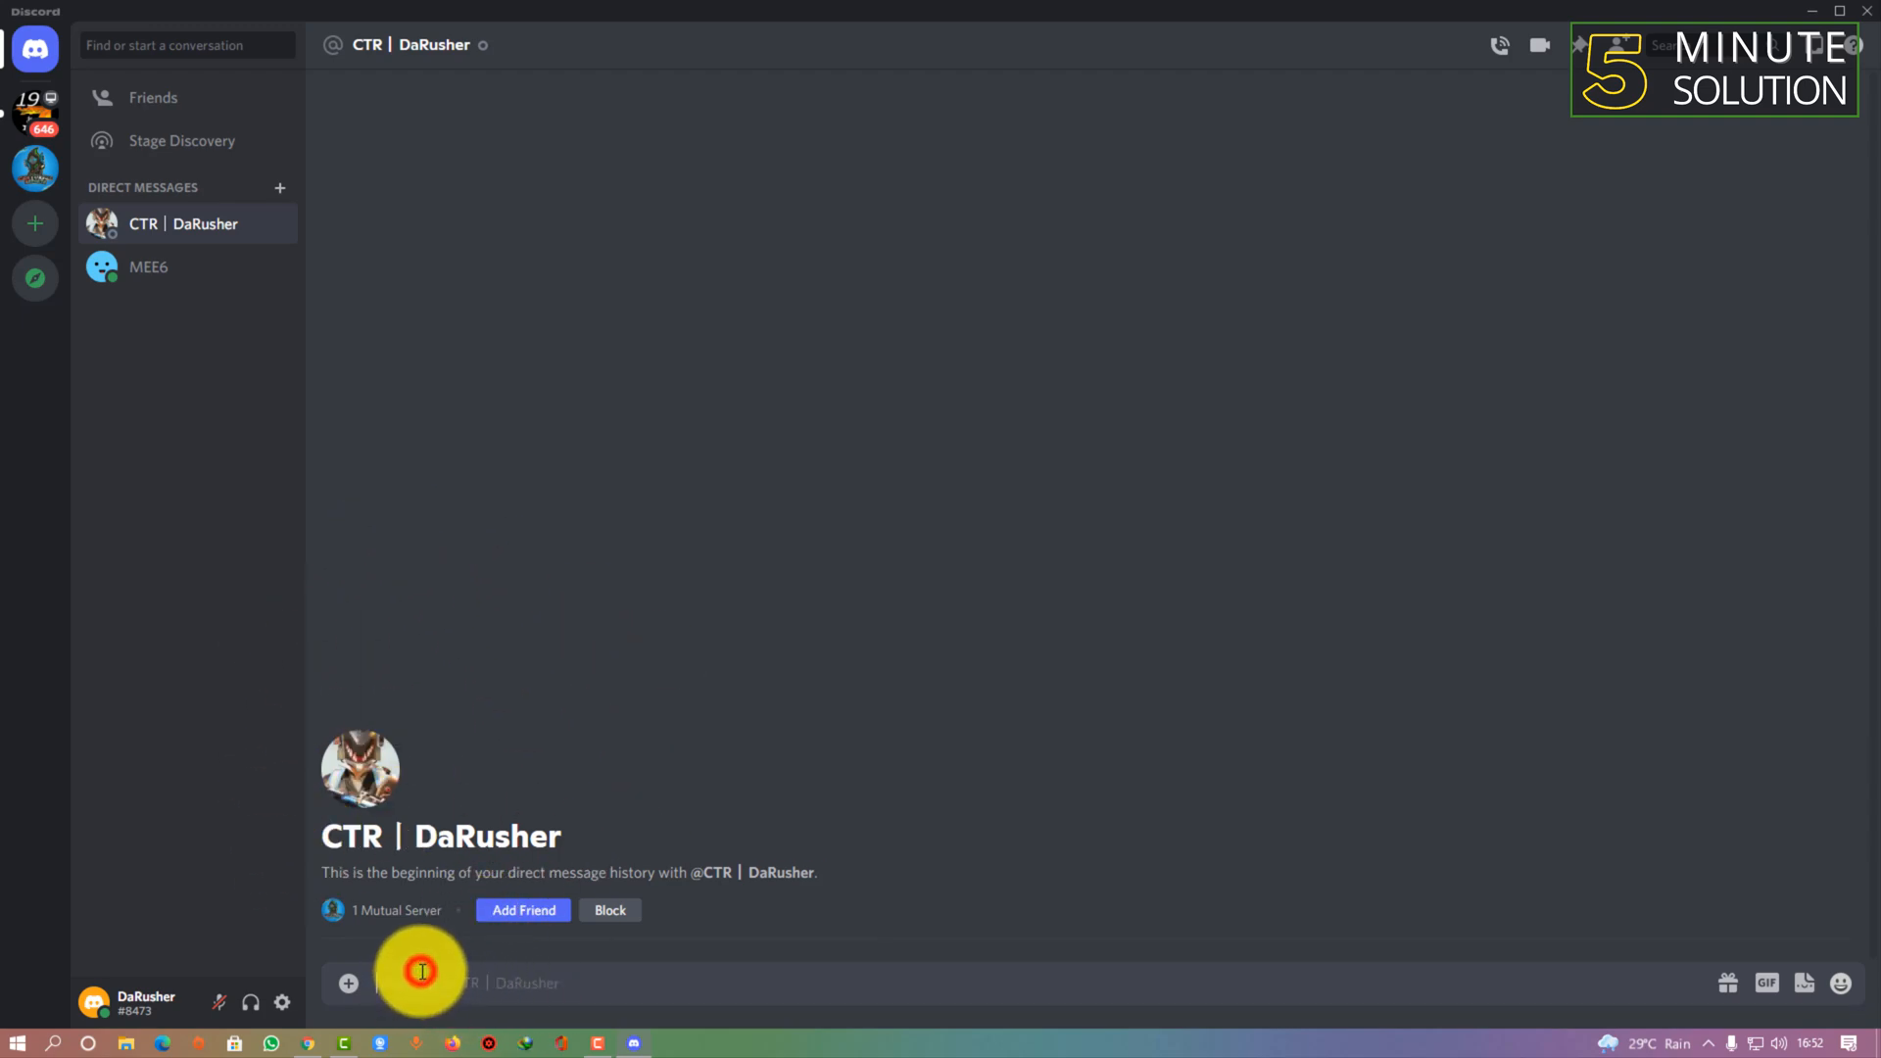
{"action": "right_click", "coordinate": [180, 224]}
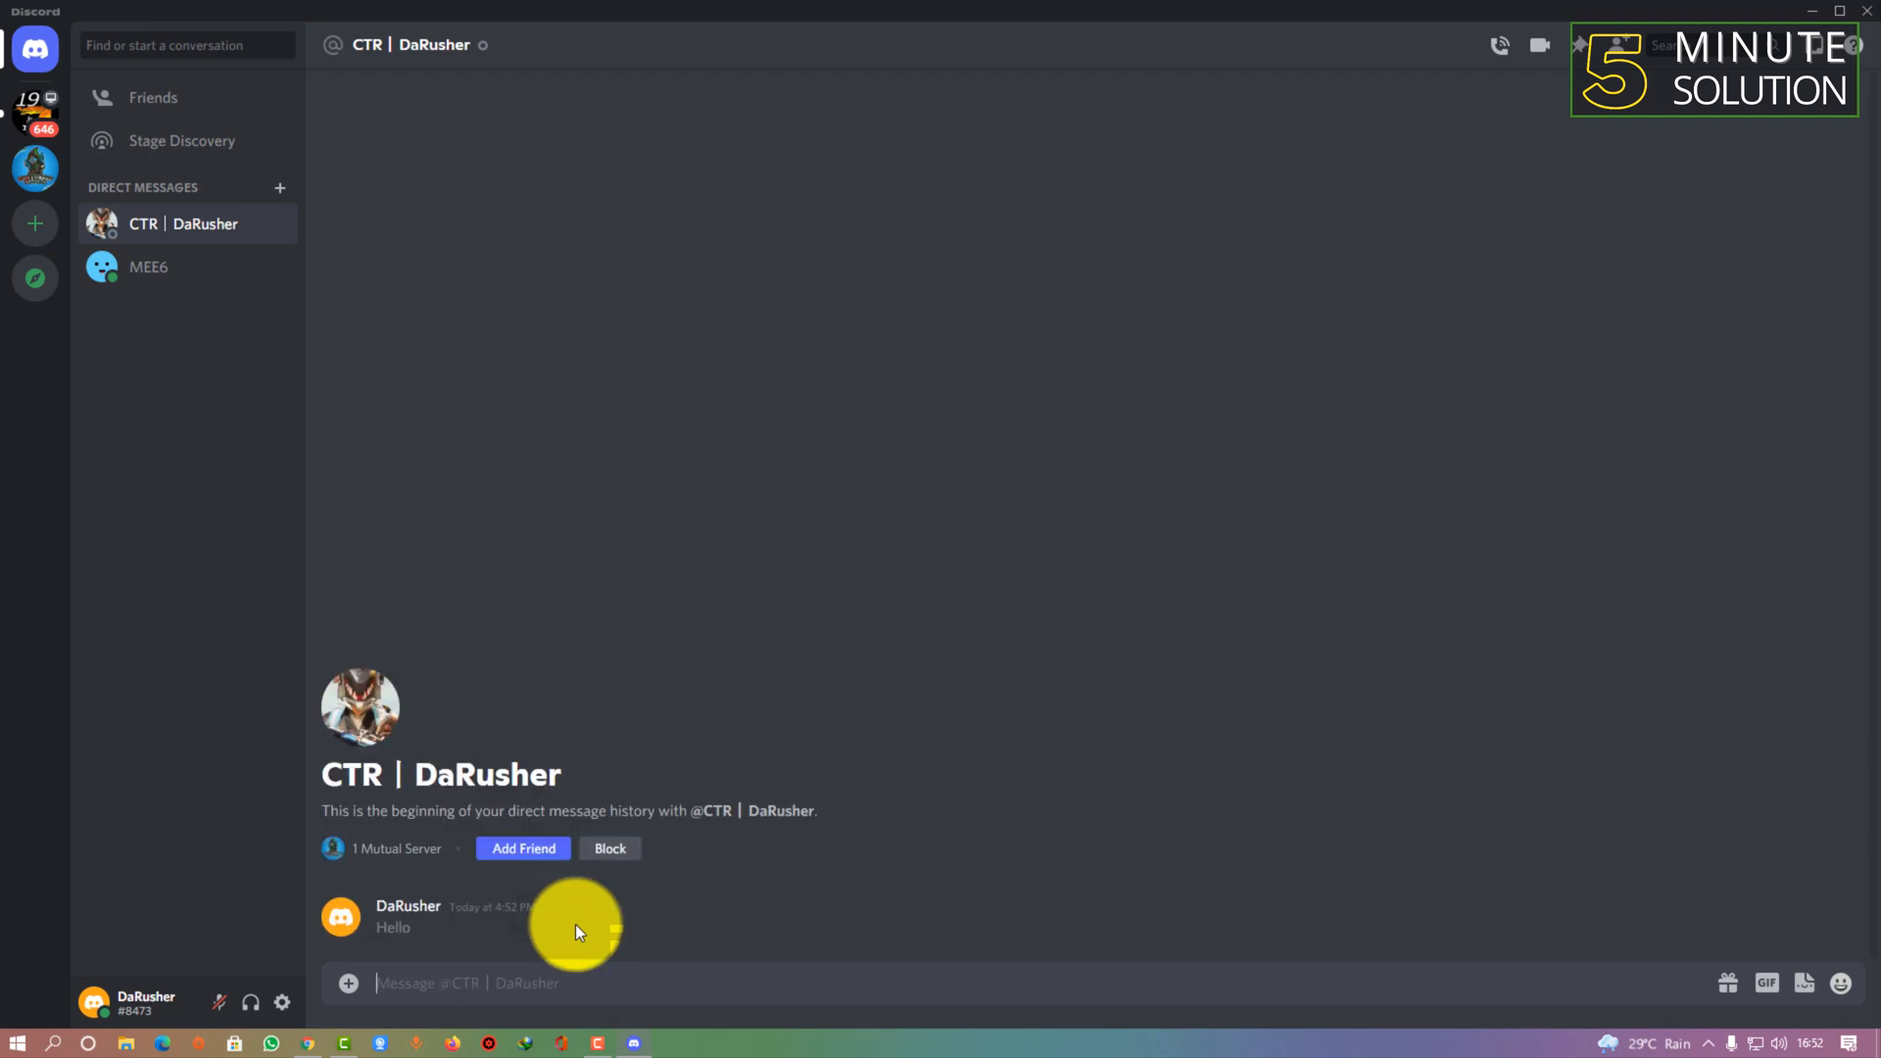
{"action": "mouse_move", "coordinate": [571, 935]}
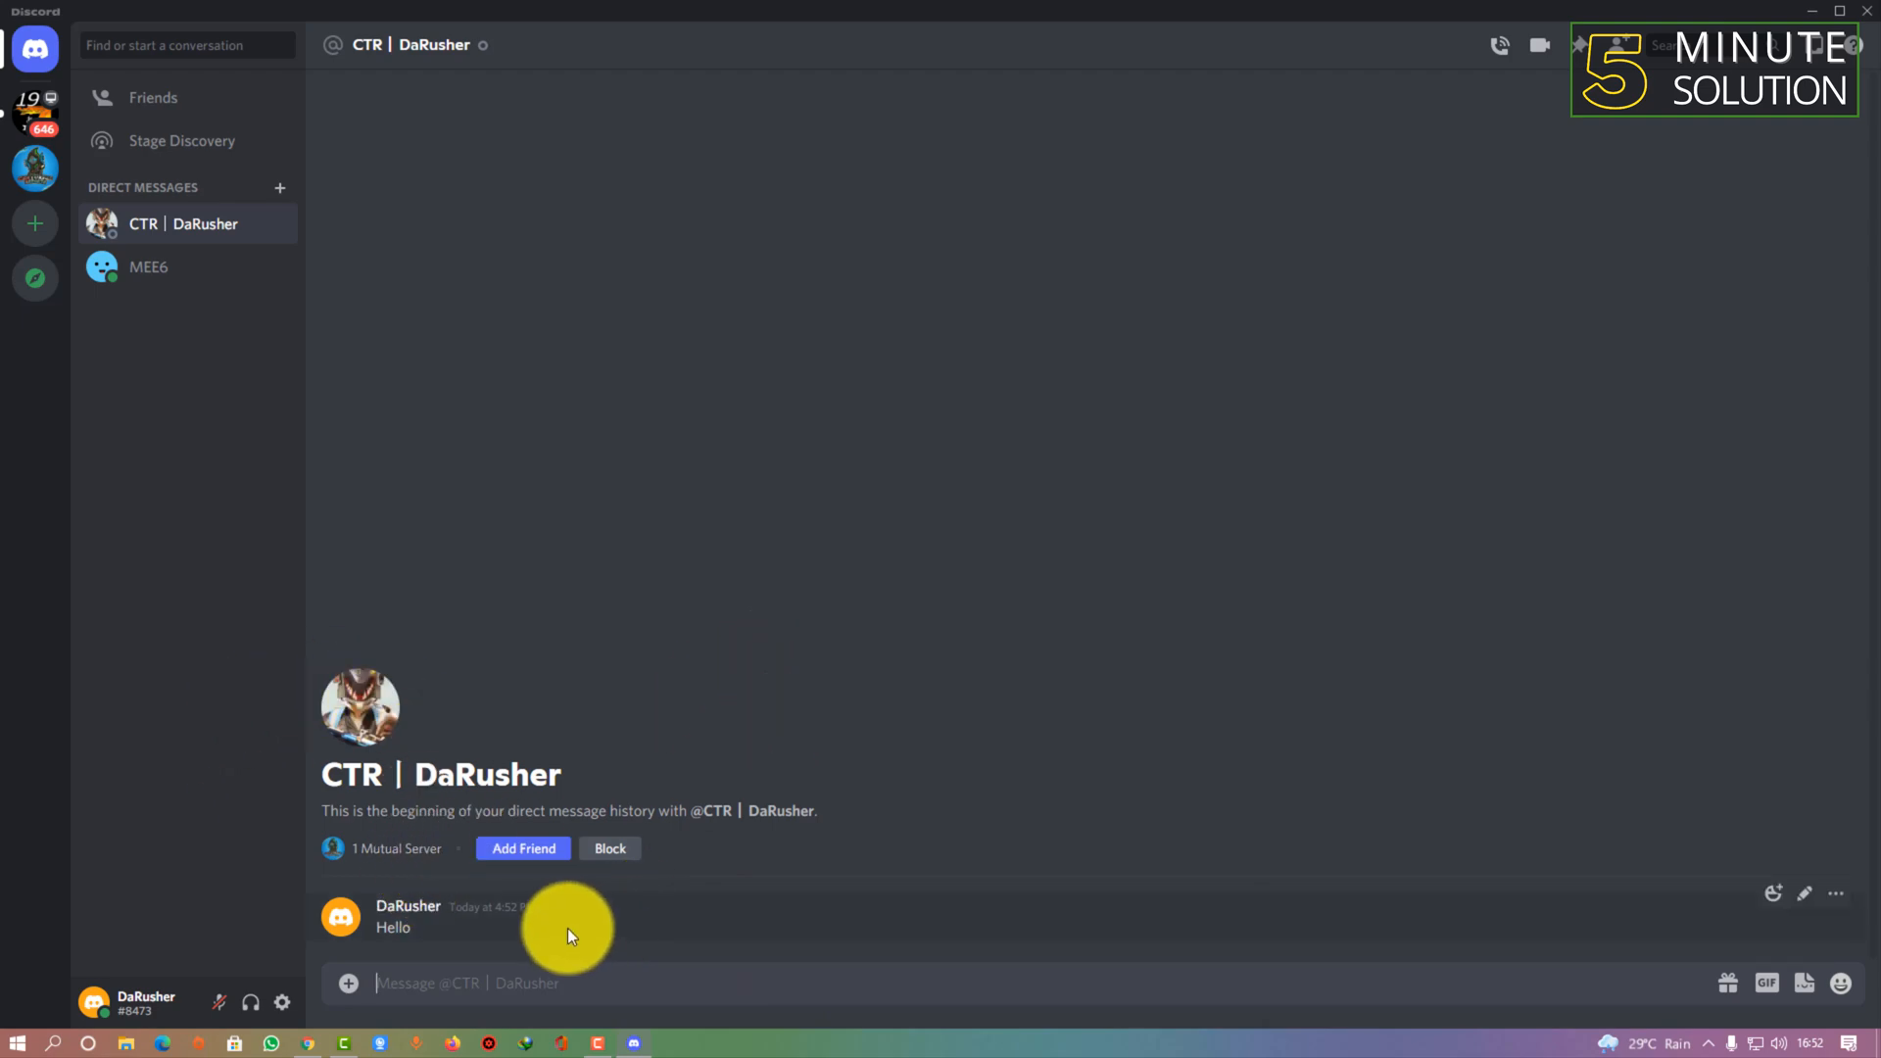
{"action": "mouse_move", "coordinate": [1376, 94]}
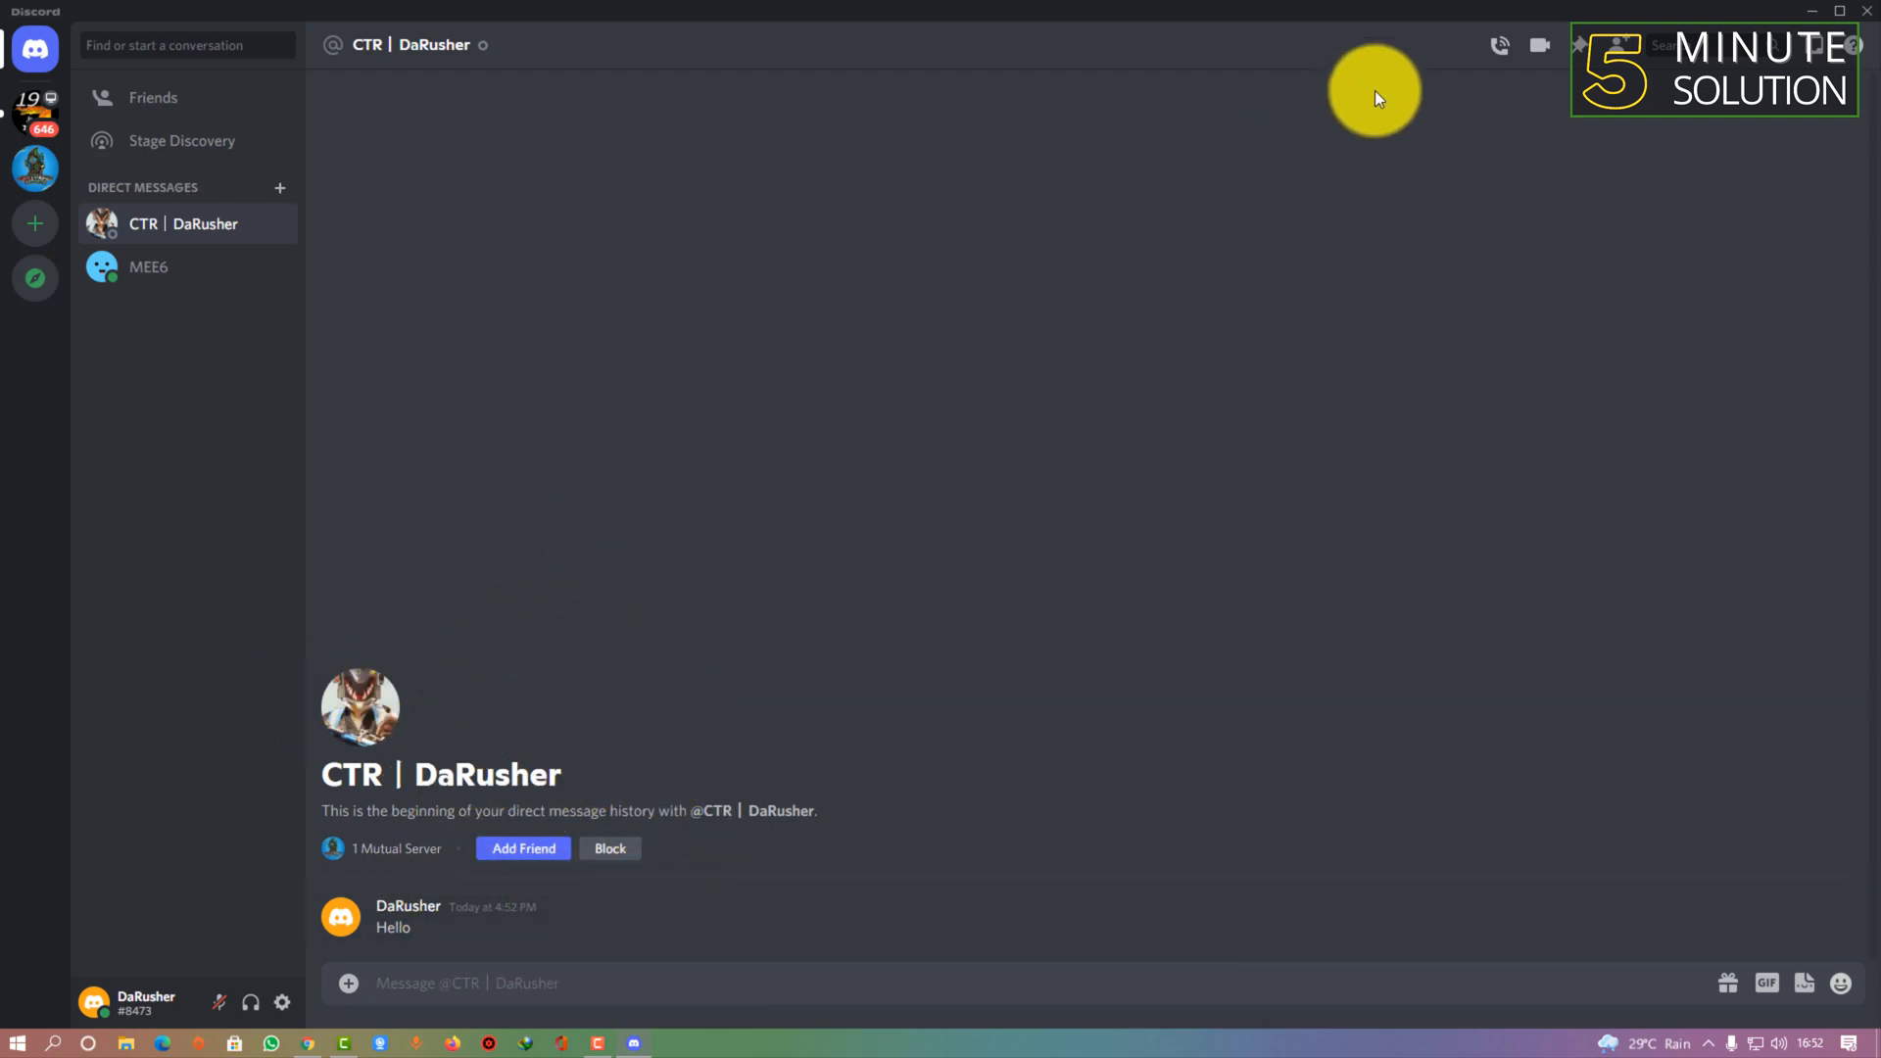
{"action": "left_click", "coordinate": [1813, 11]}
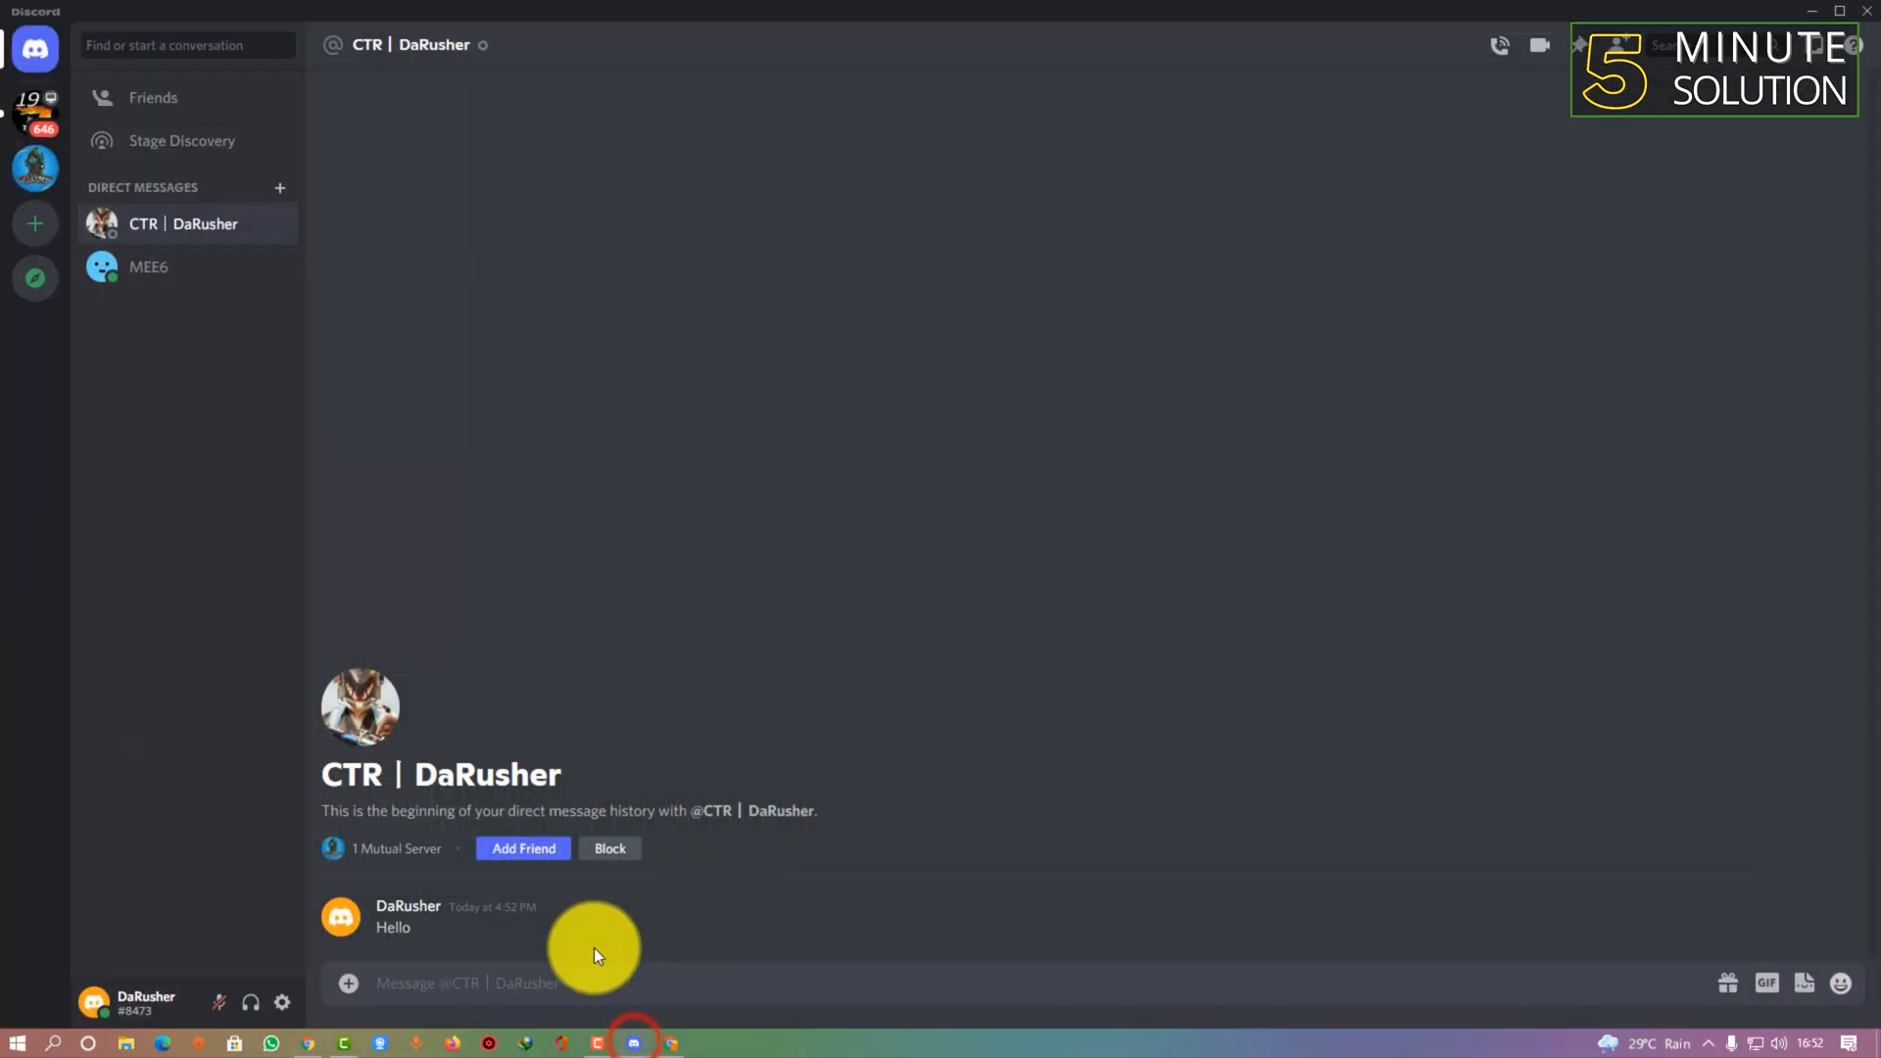
{"action": "type", "text": "https://www.youtube.com"}
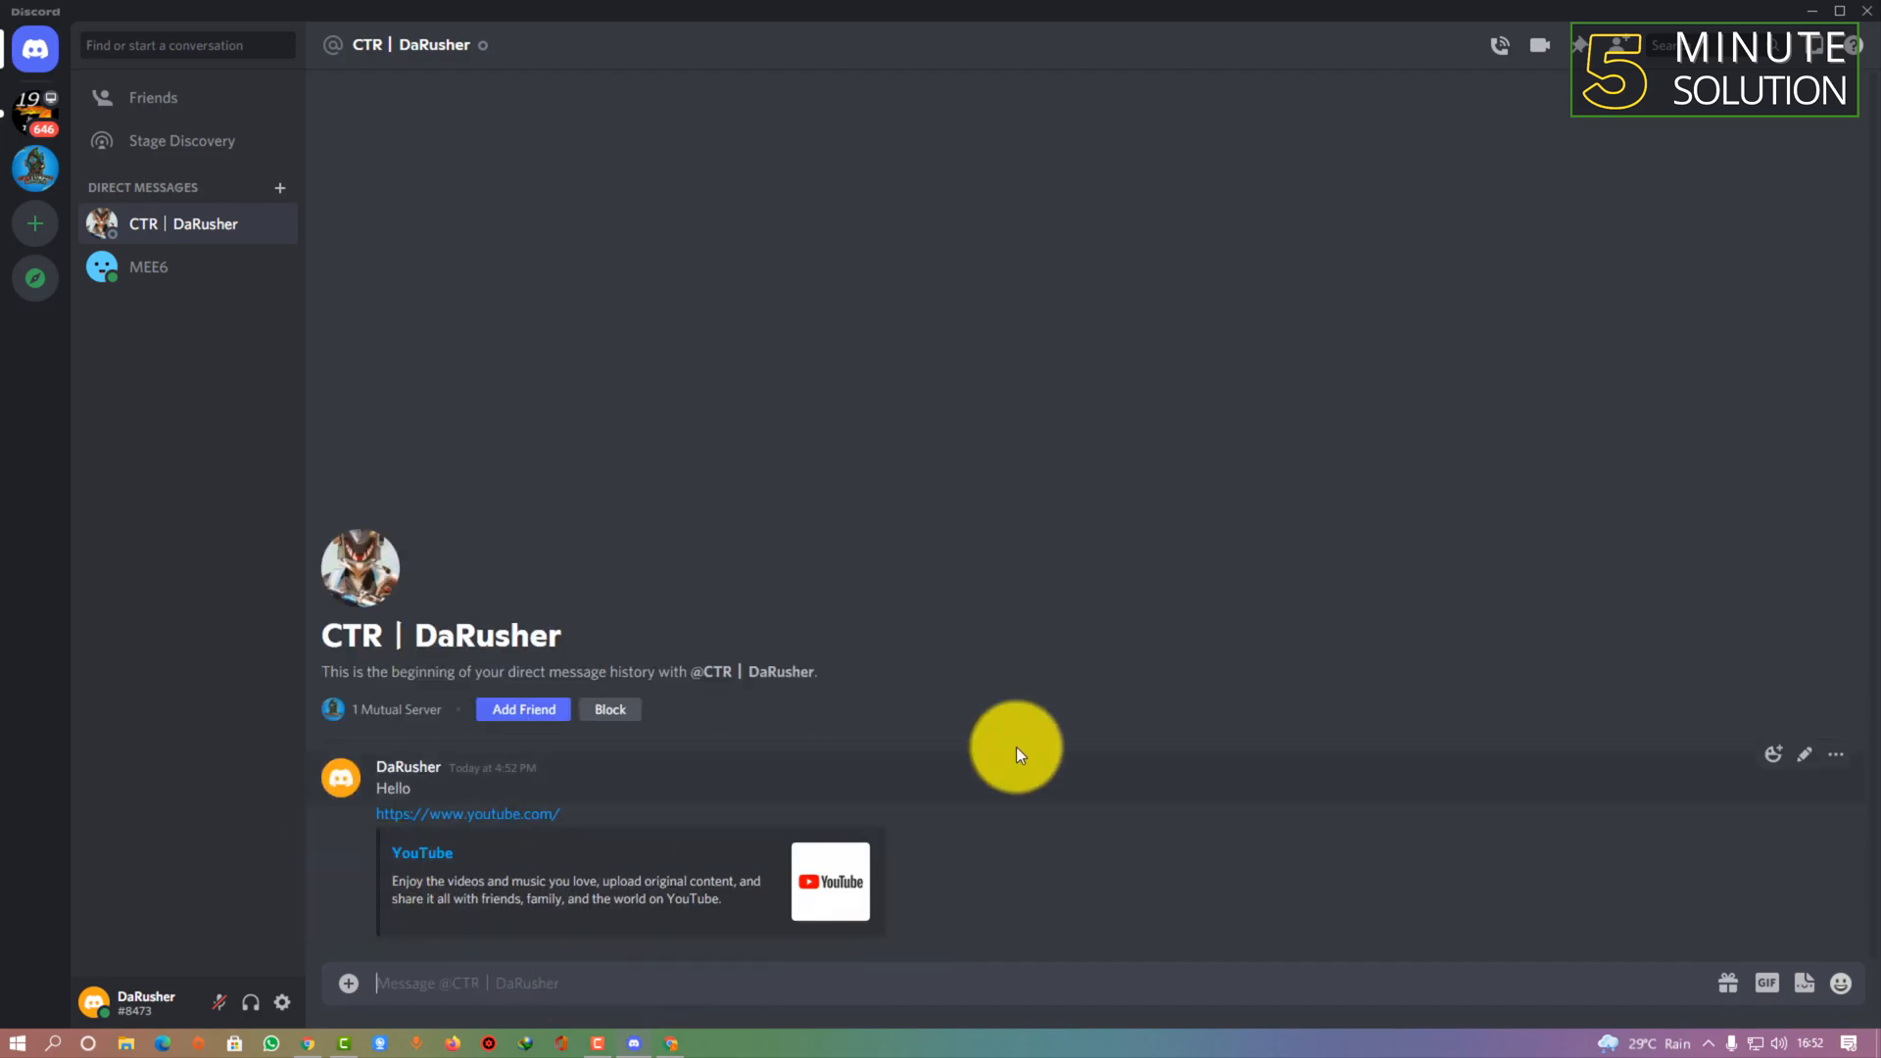
{"action": "mouse_move", "coordinate": [1742, 982]}
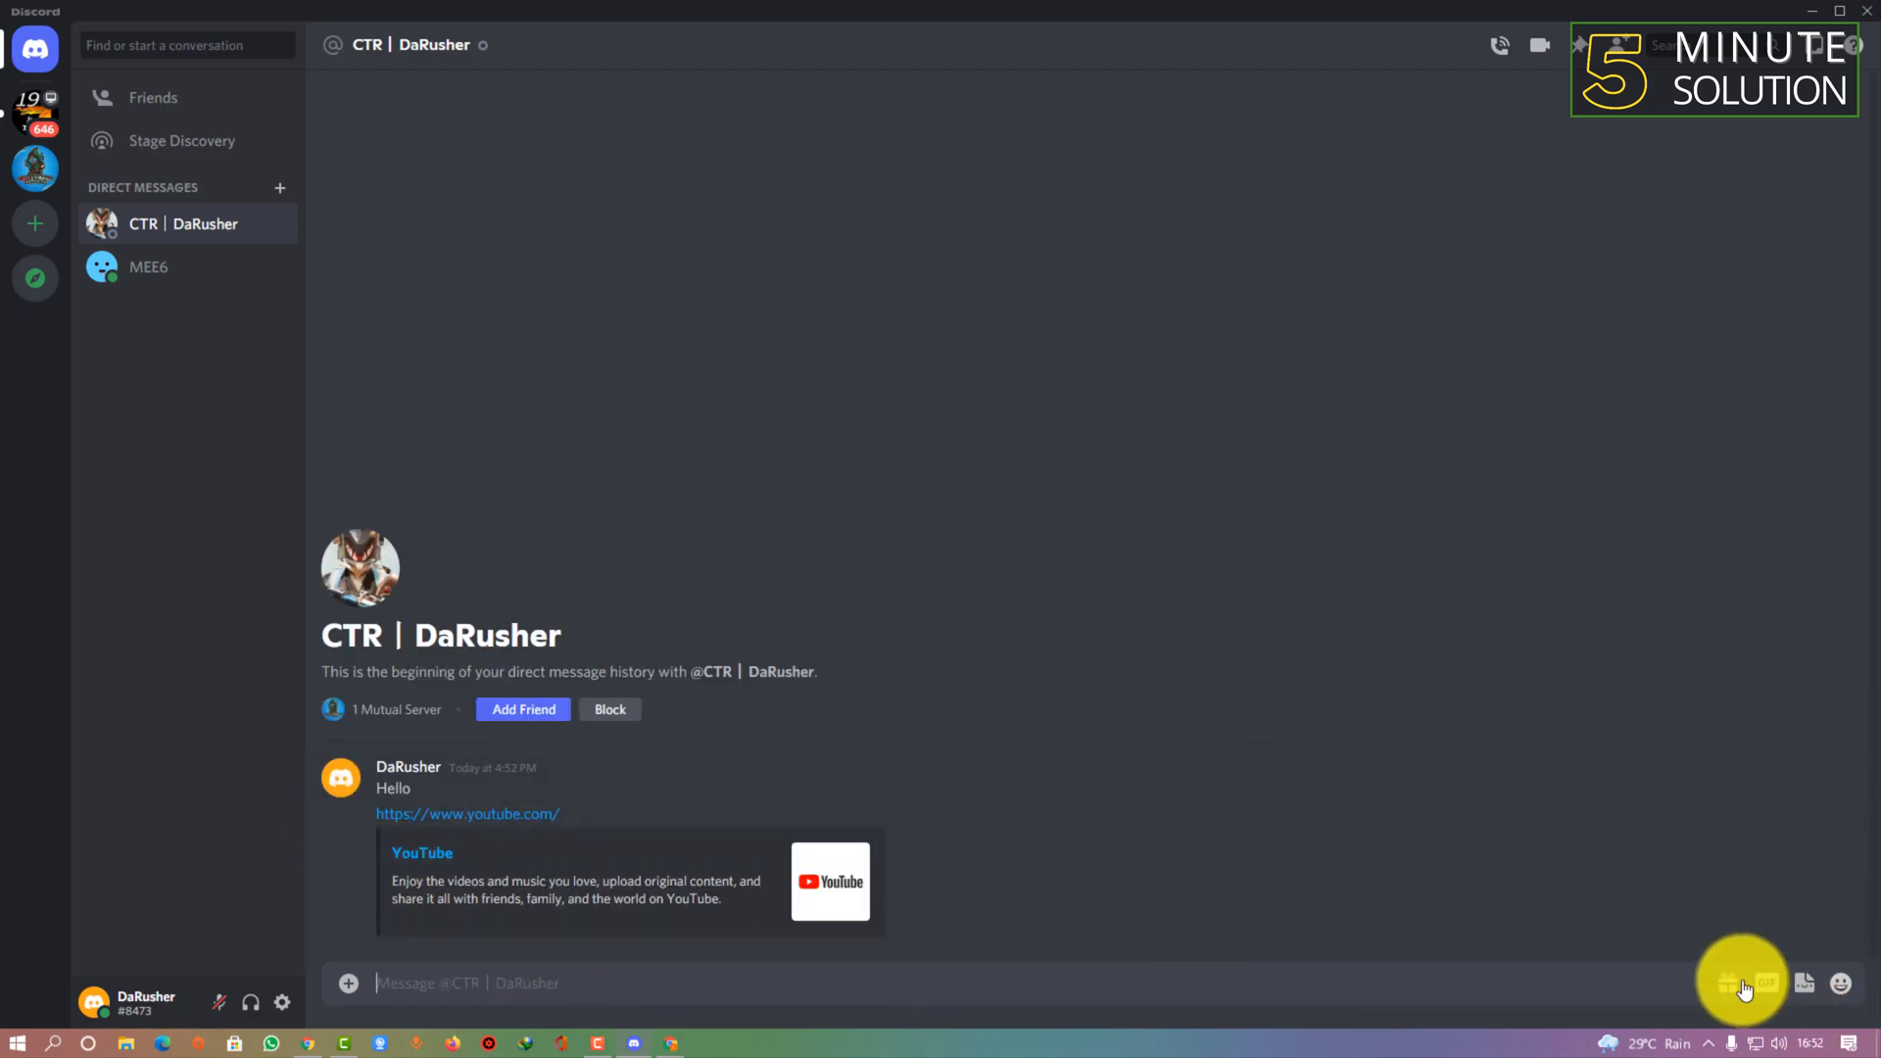
{"action": "left_click", "coordinate": [1768, 983]}
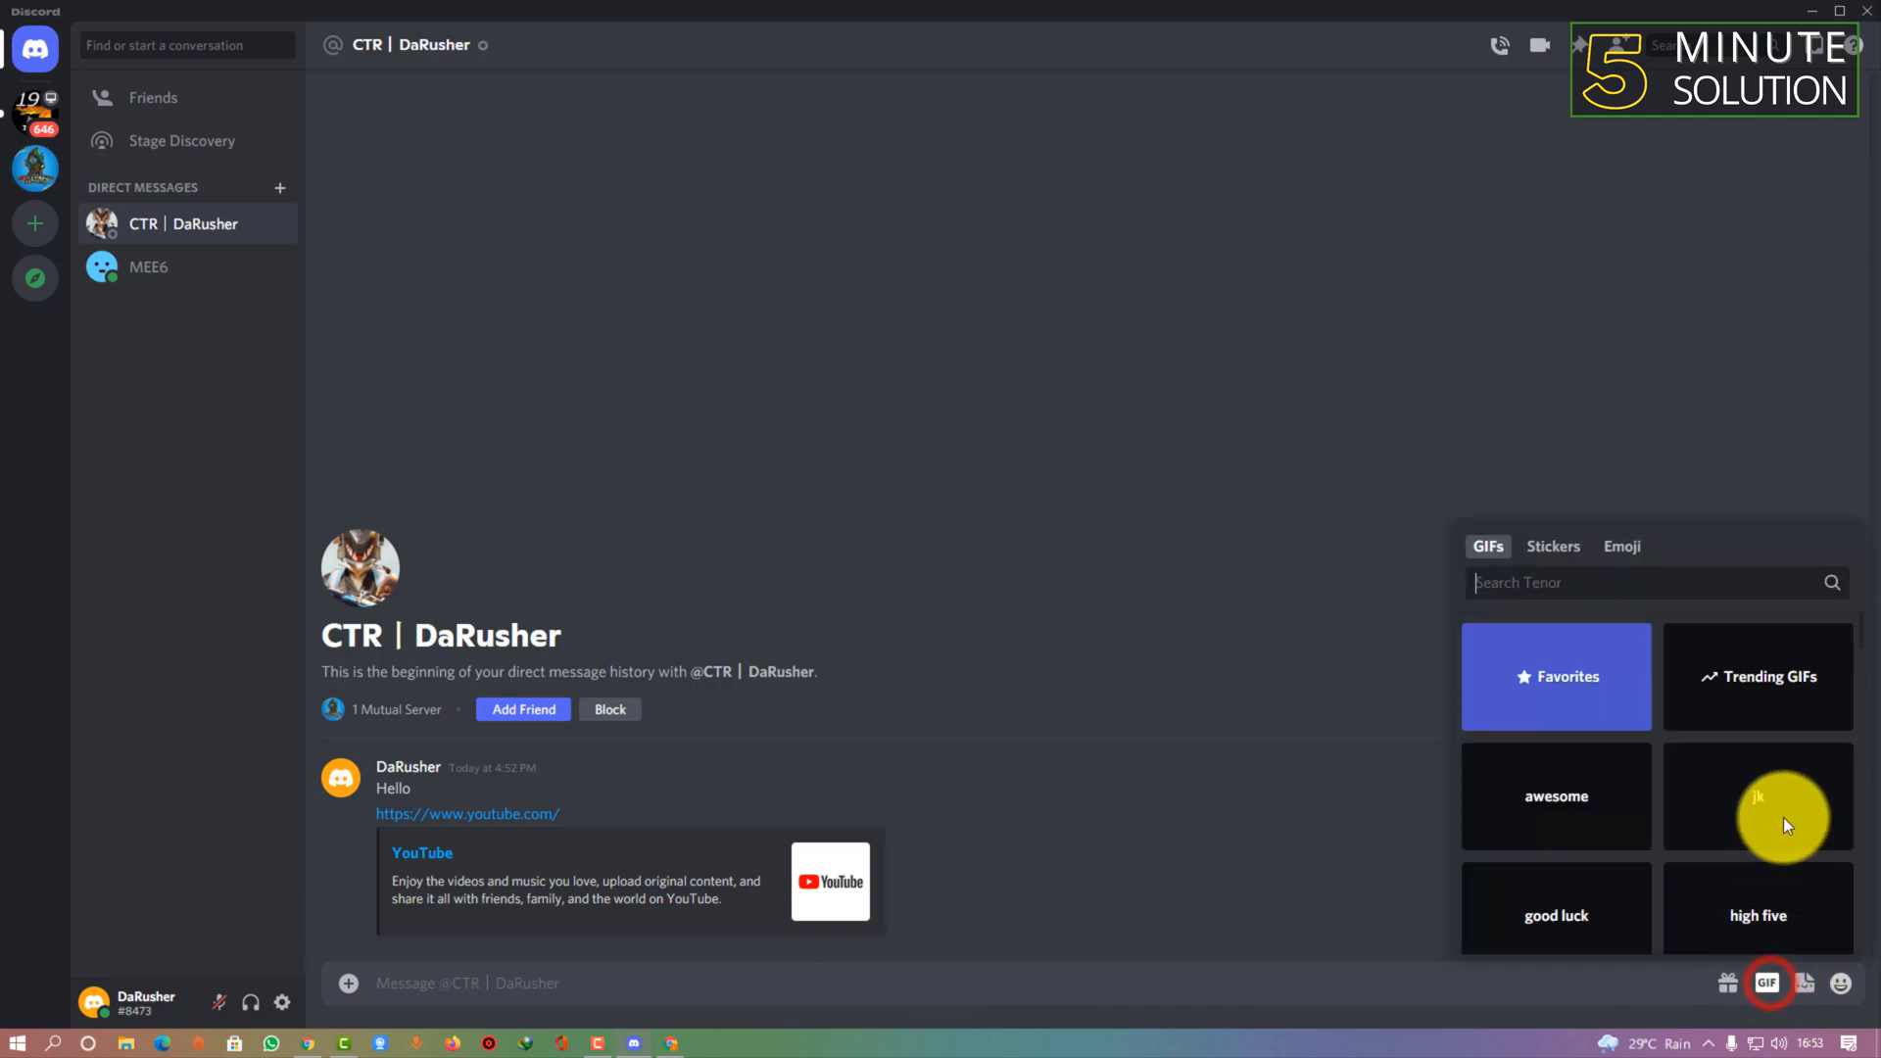
{"action": "type", "text": "jk"}
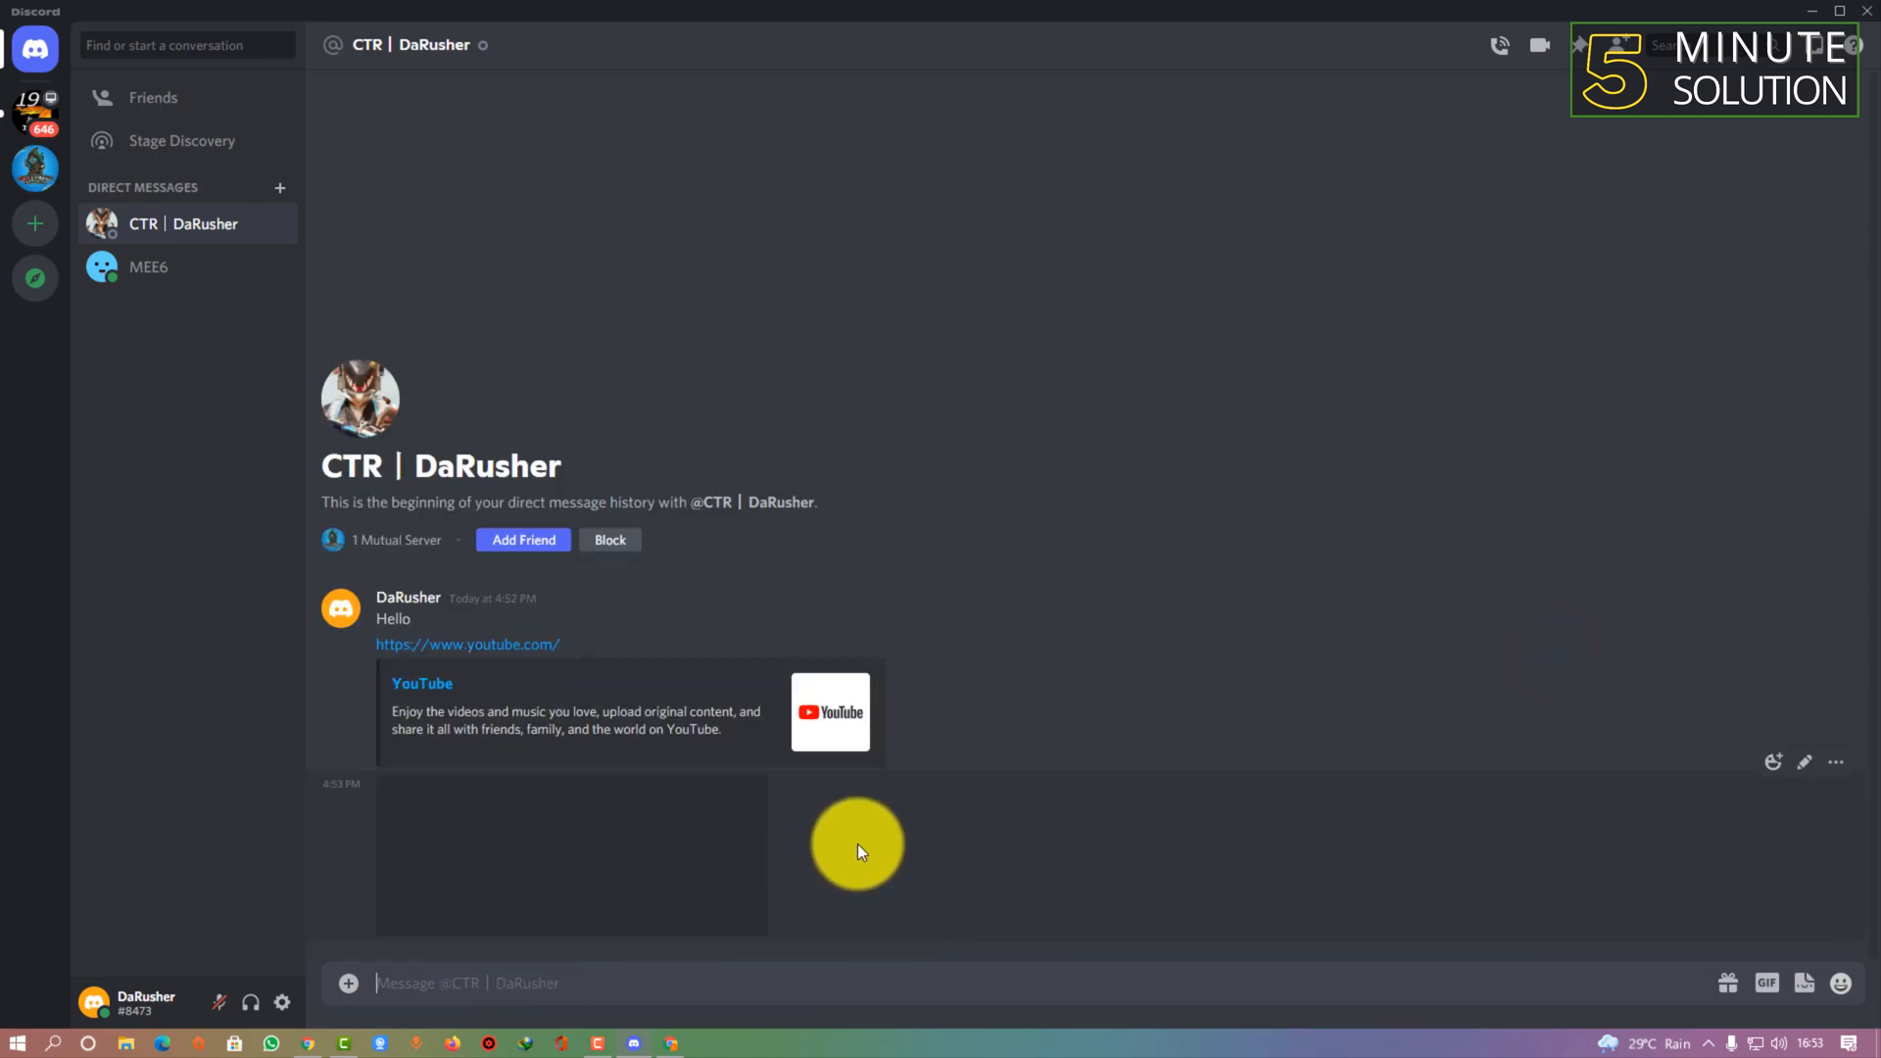
{"action": "left_click", "coordinate": [1838, 983]}
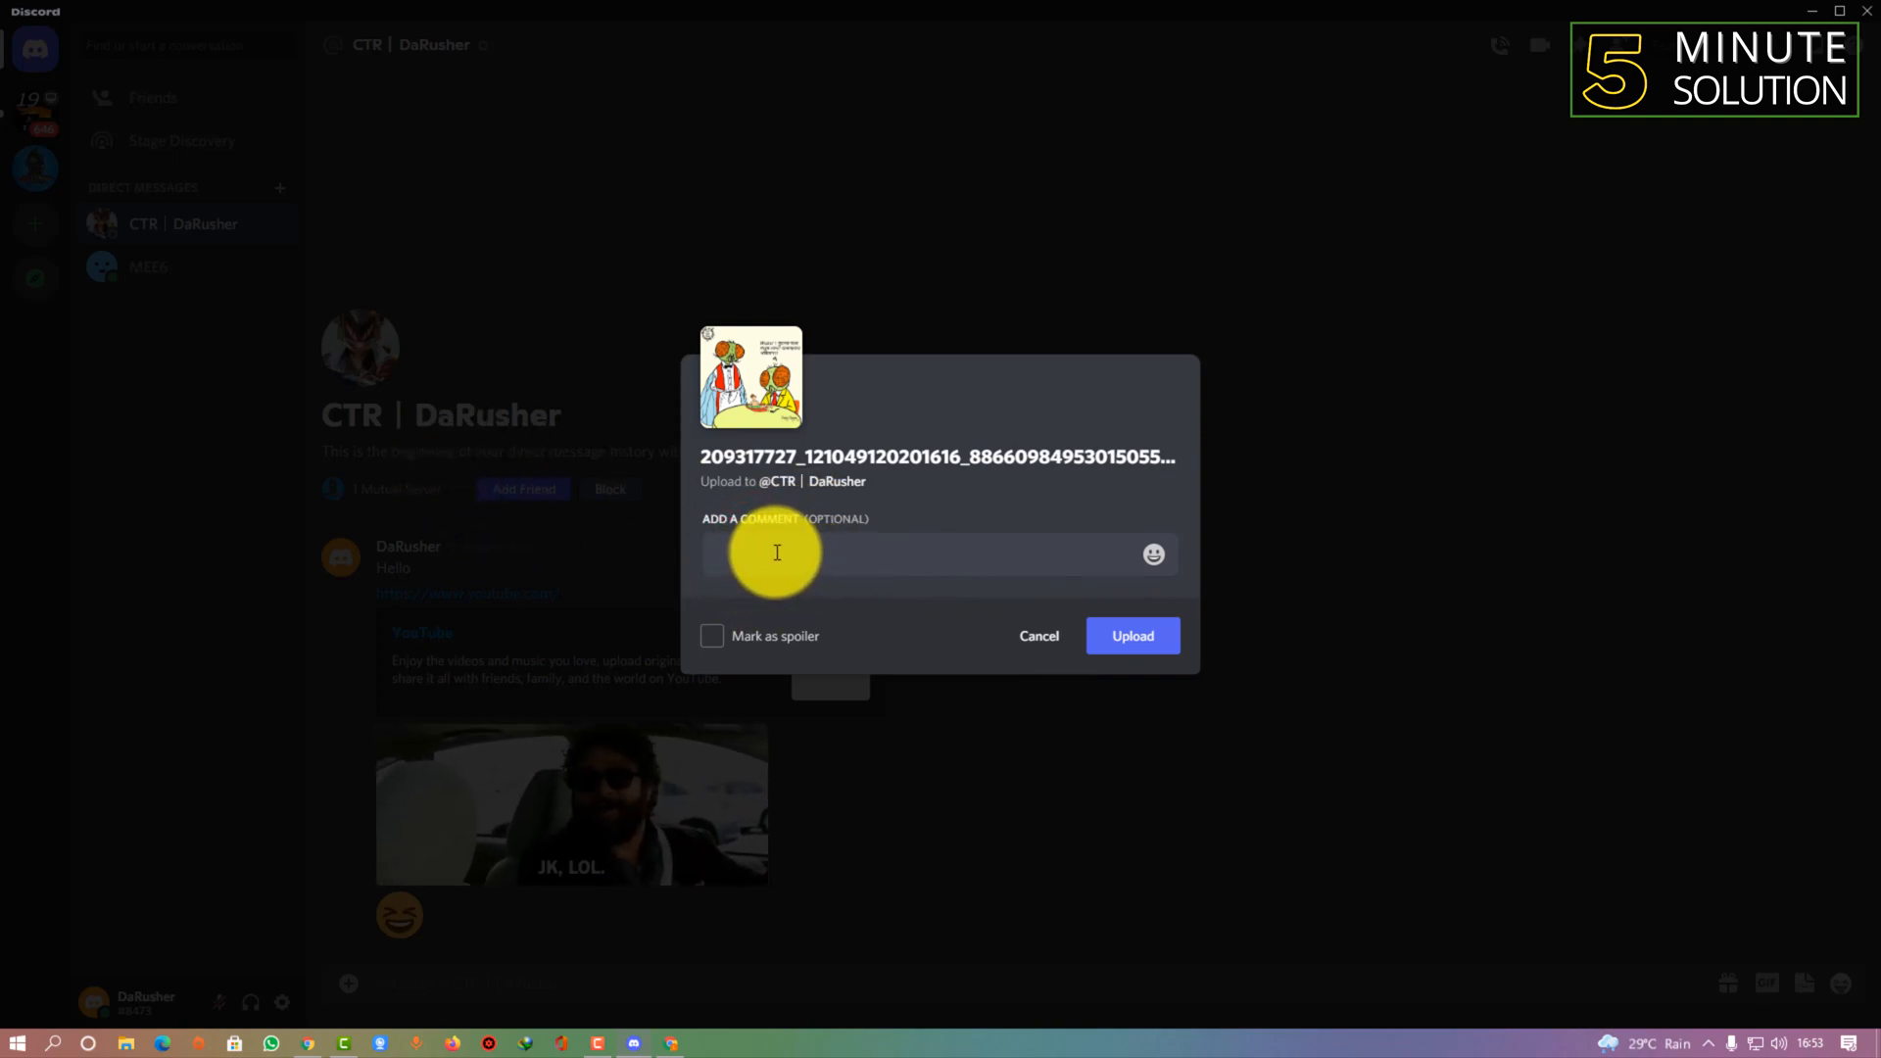
Step: Upload the comic image with caption 'see this', then close Discord
{"action": "type", "text": "s"}
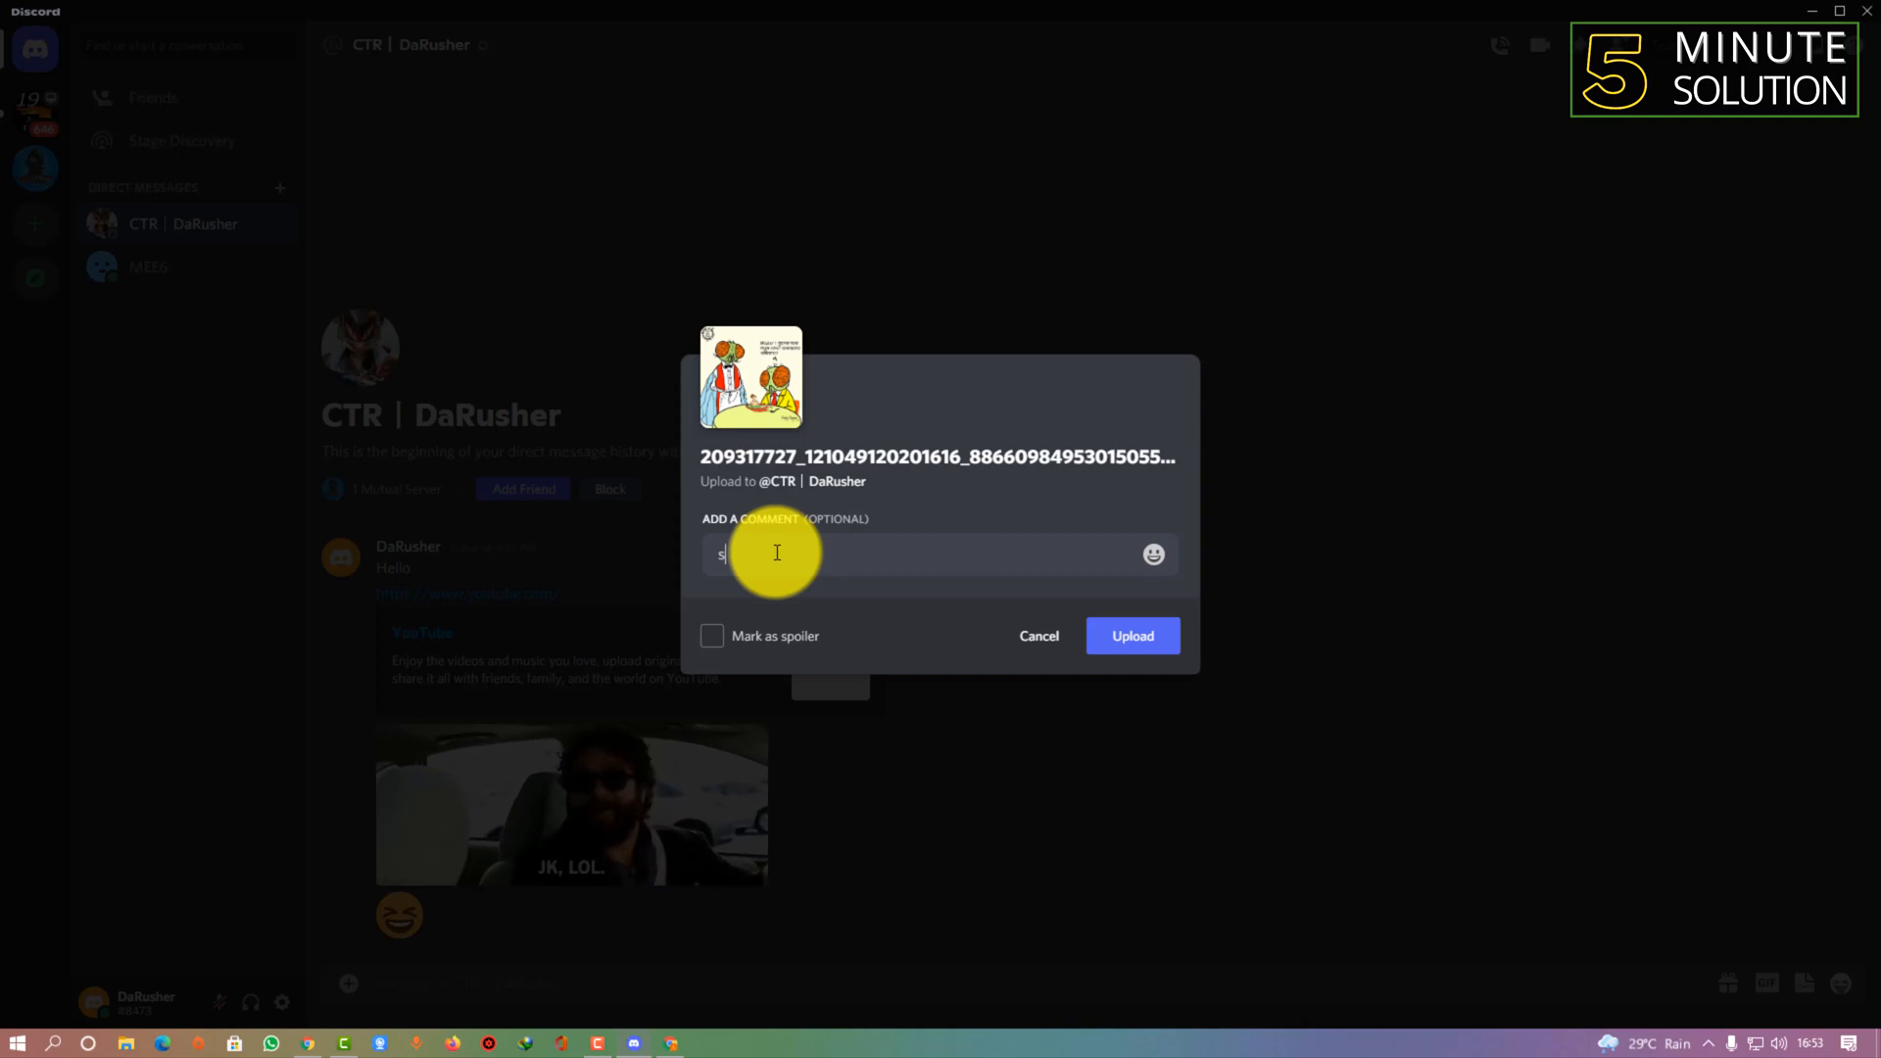
{"action": "type", "text": "ee this"}
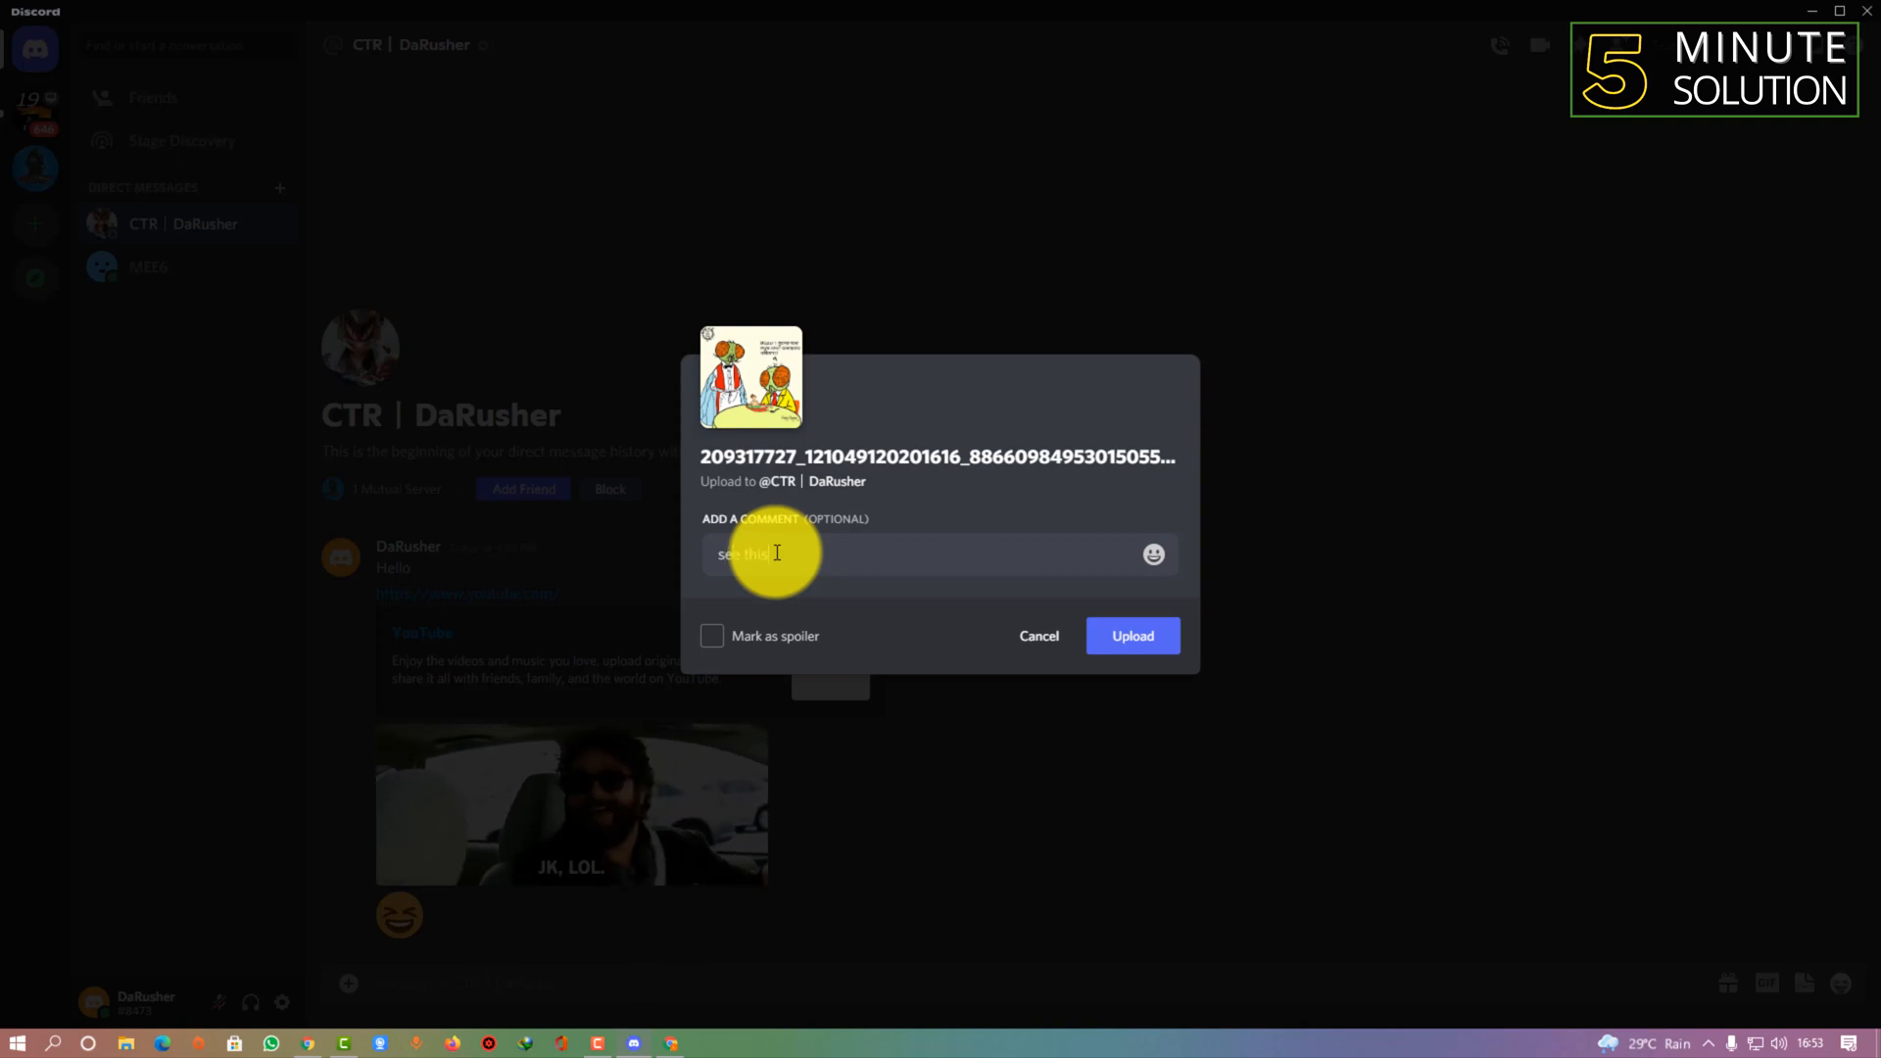
{"action": "left_click", "coordinate": [1129, 635]}
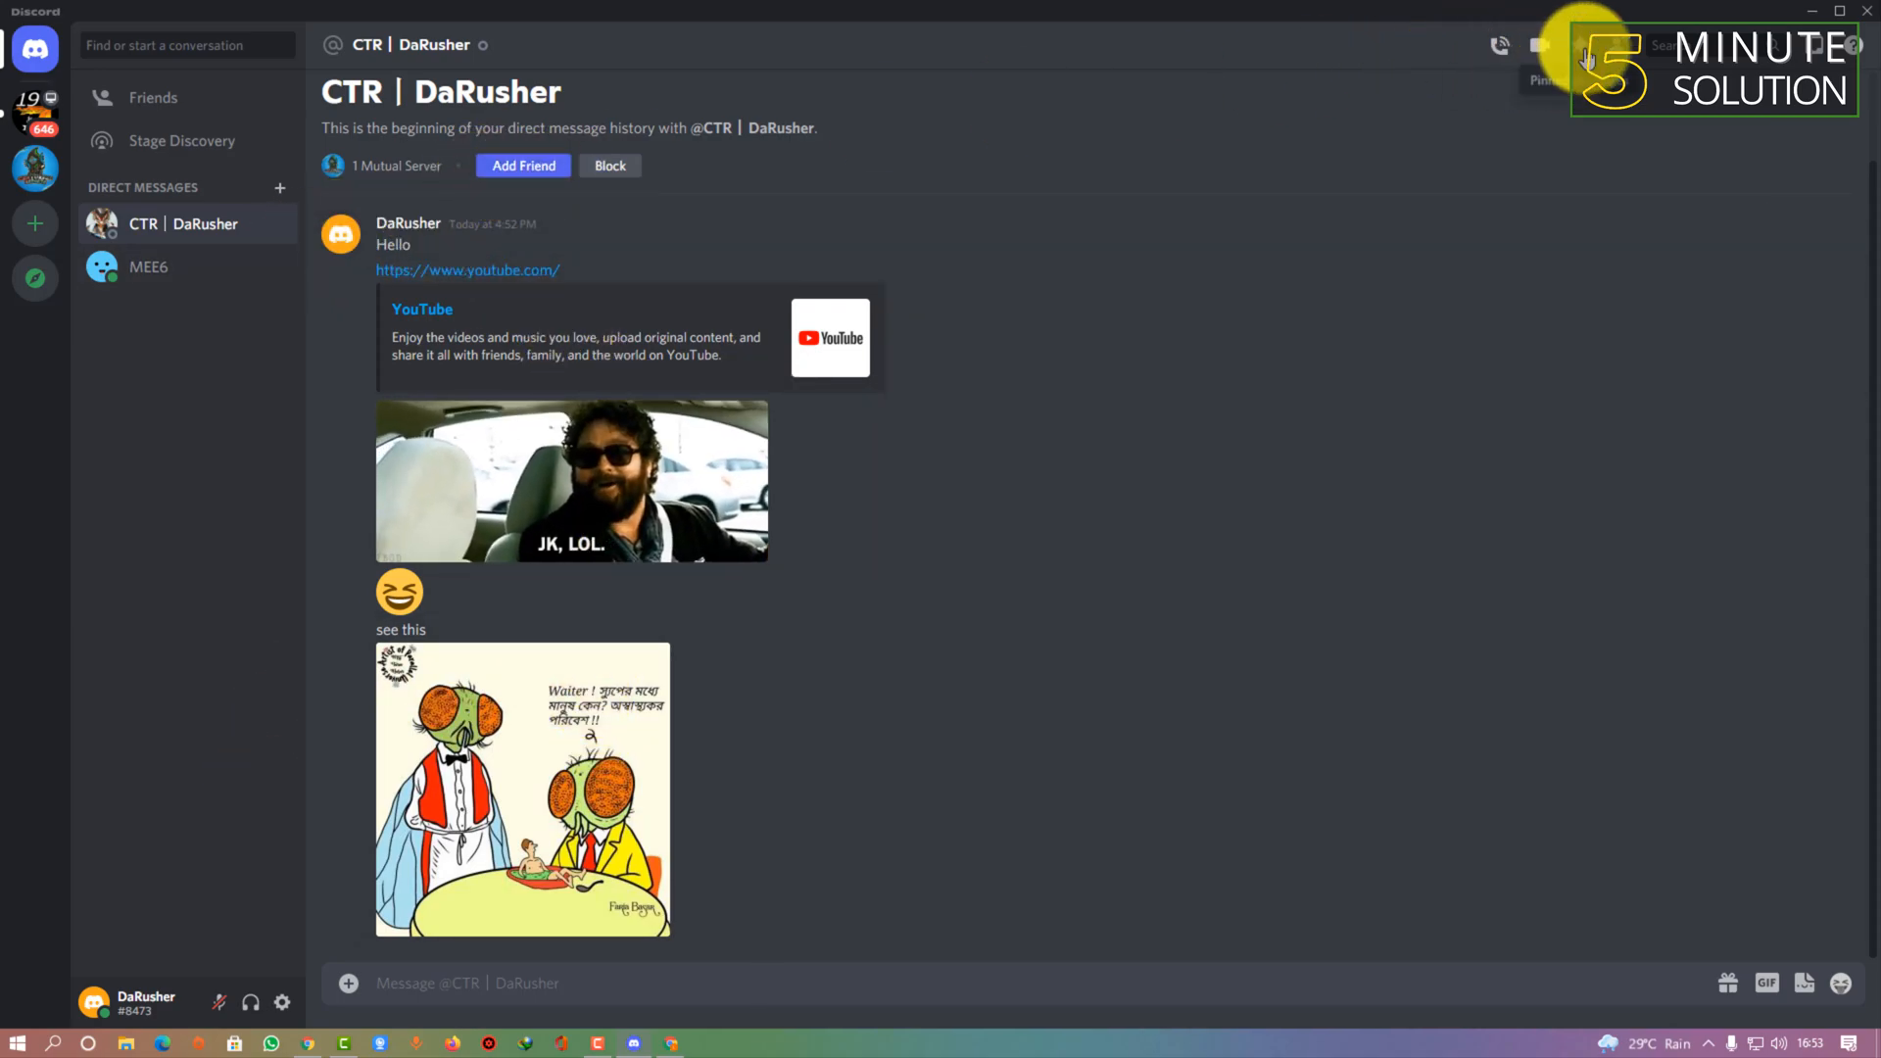
{"action": "left_click", "coordinate": [1812, 11]}
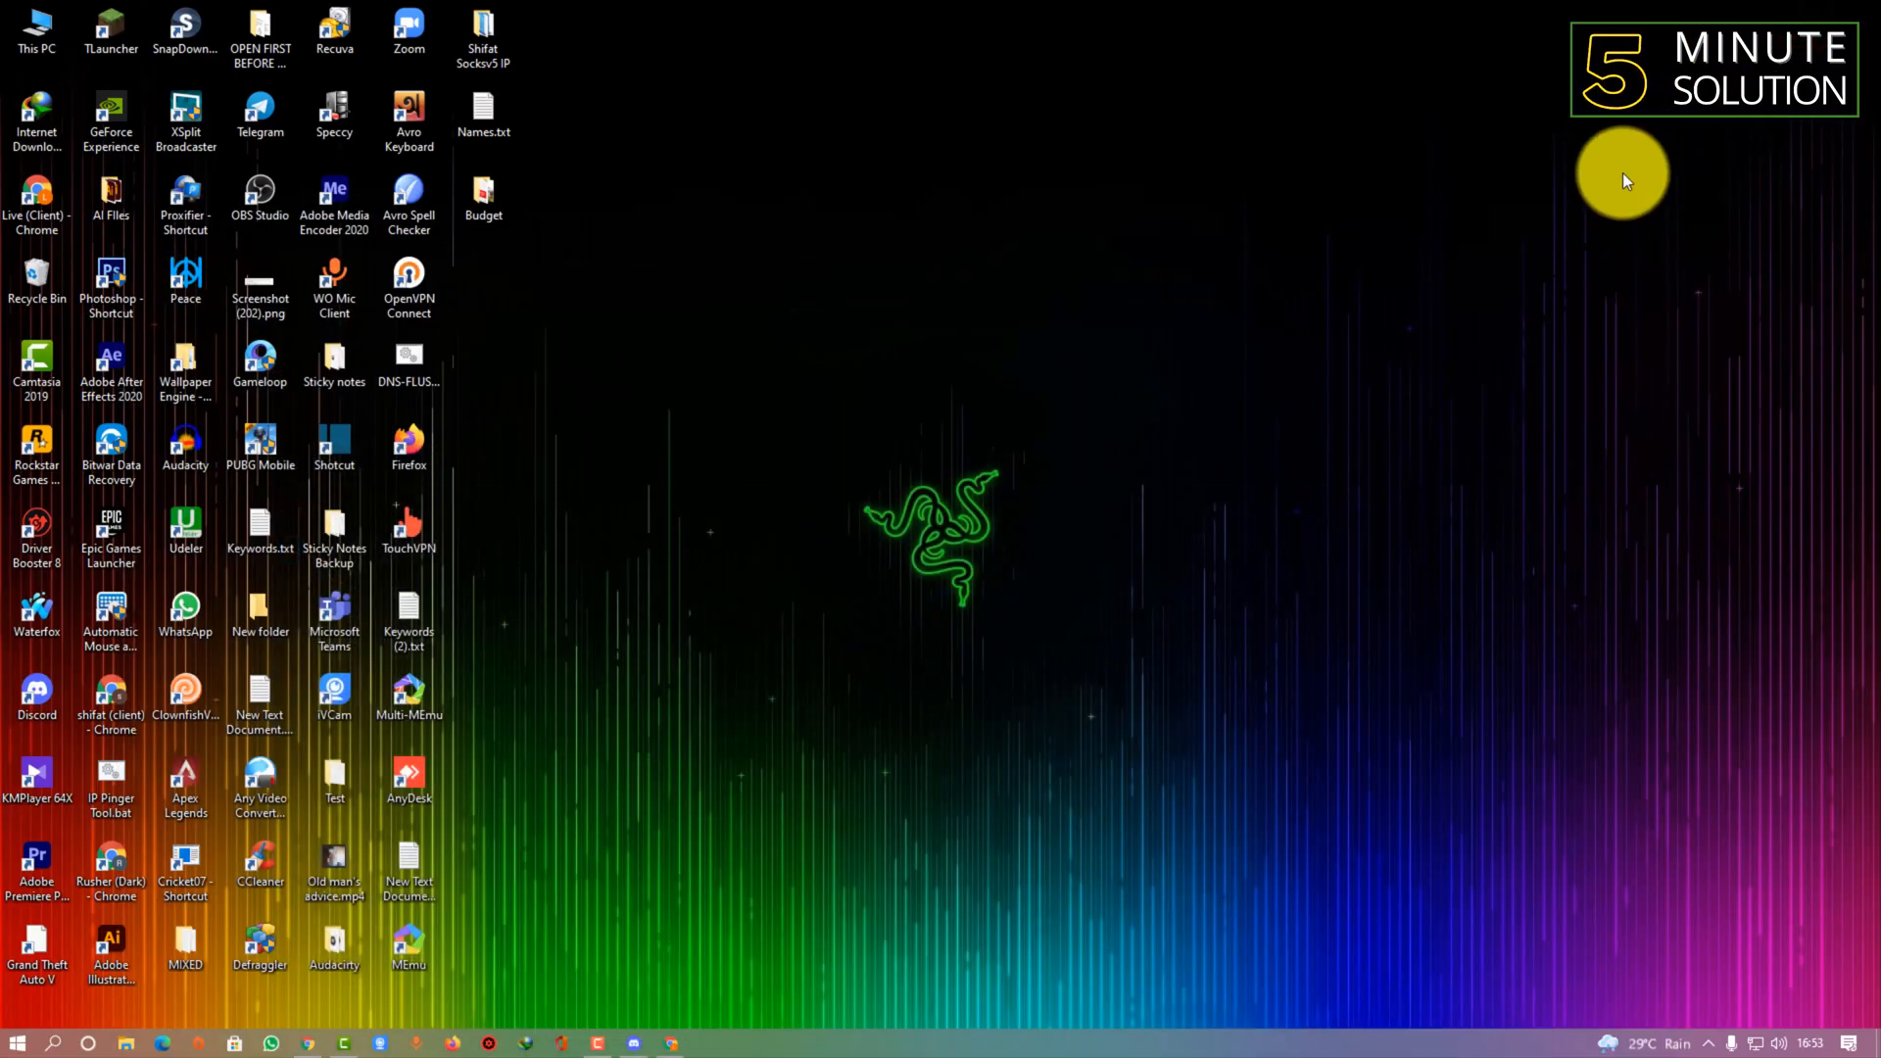
{"action": "mouse_move", "coordinate": [1512, 381]}
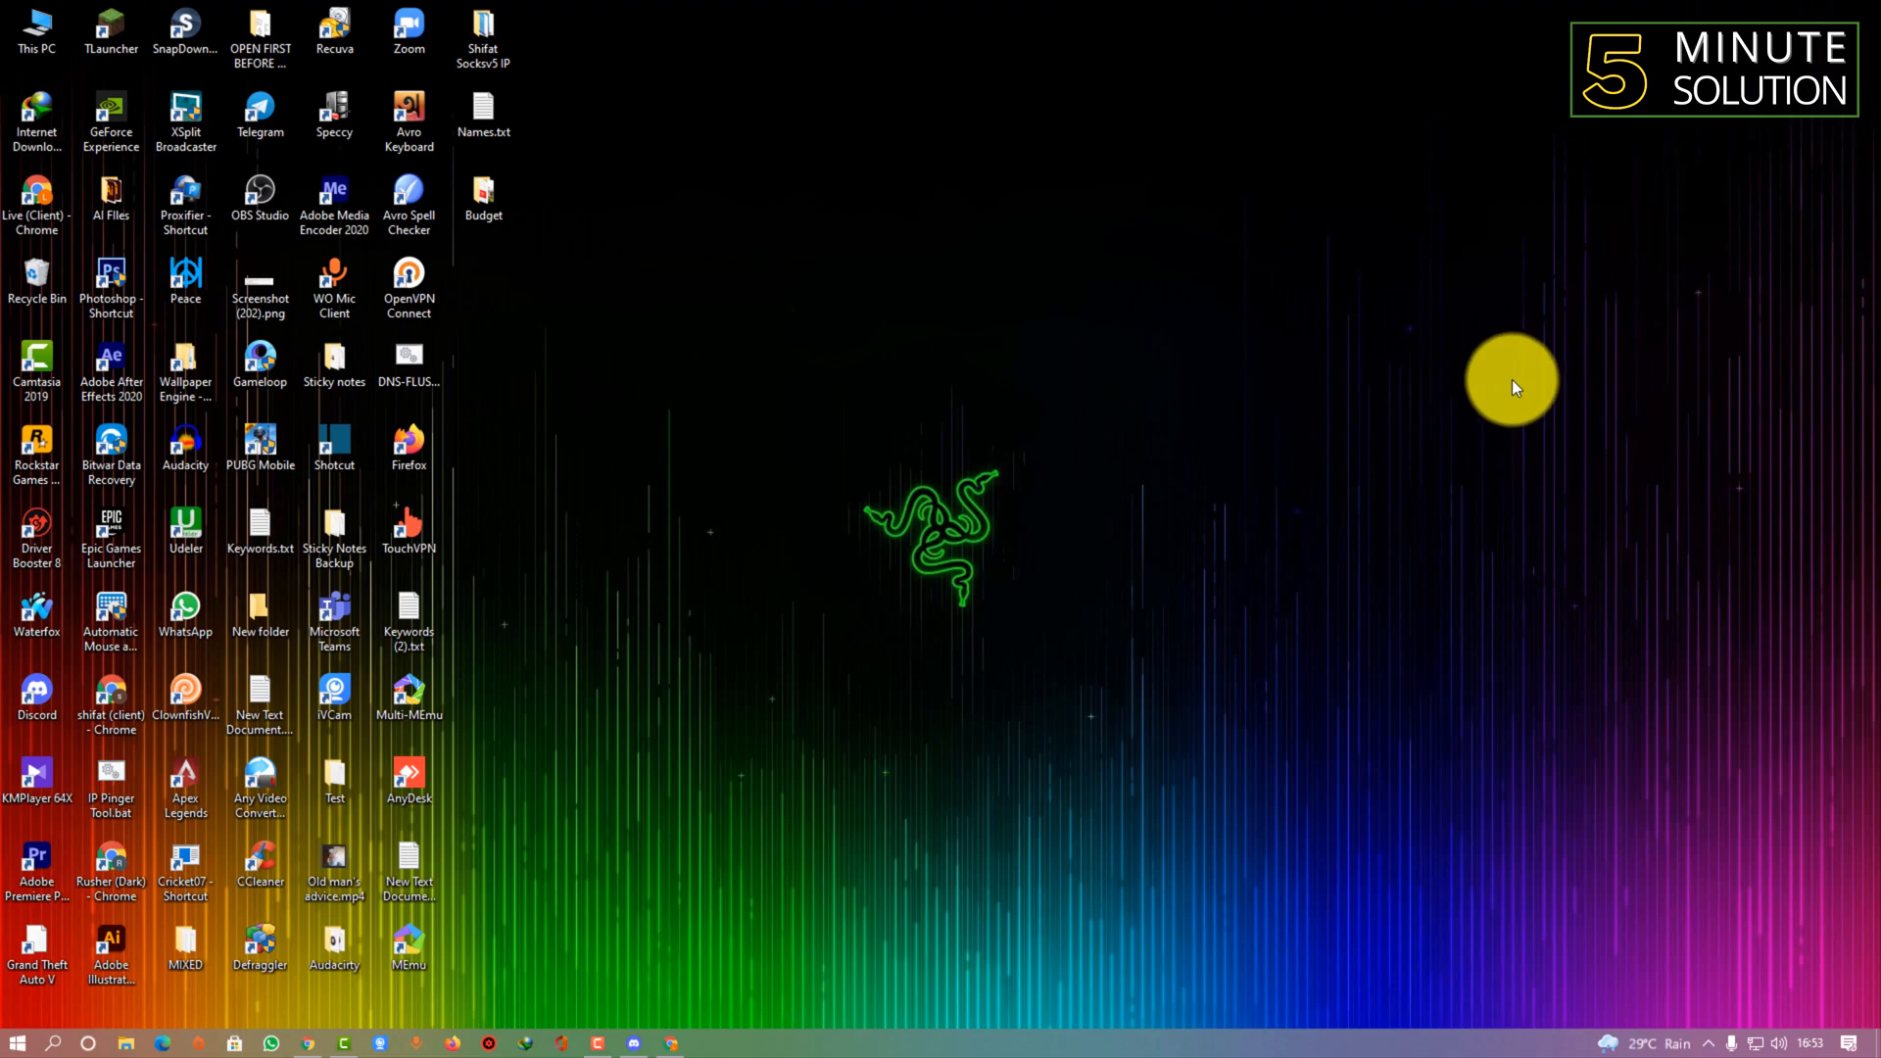